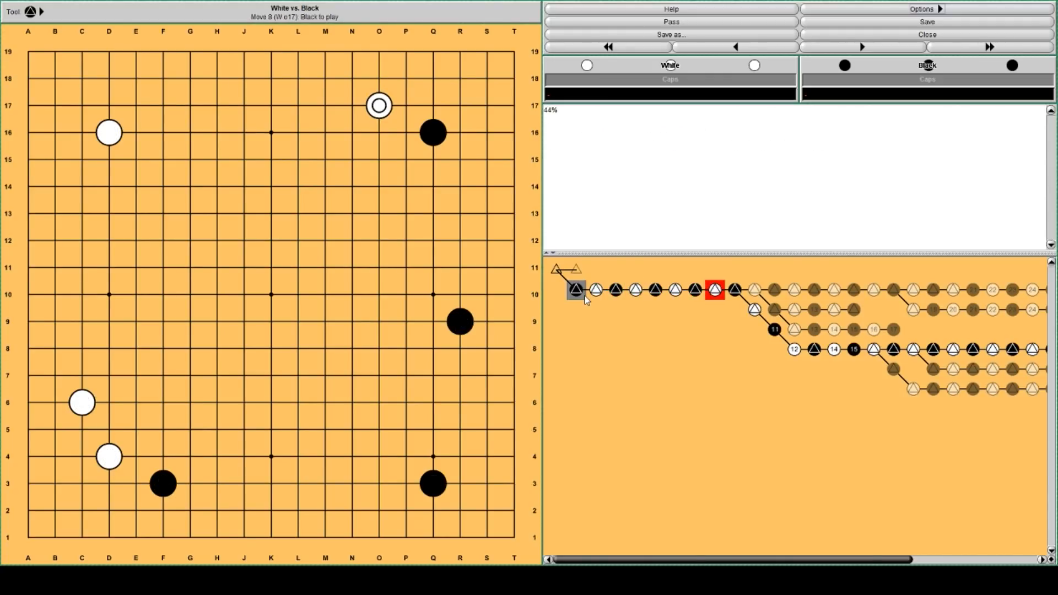
Step: Advance the main line through moves 9–14: Q14, Q18, K4, Q5, R3
click(862, 46)
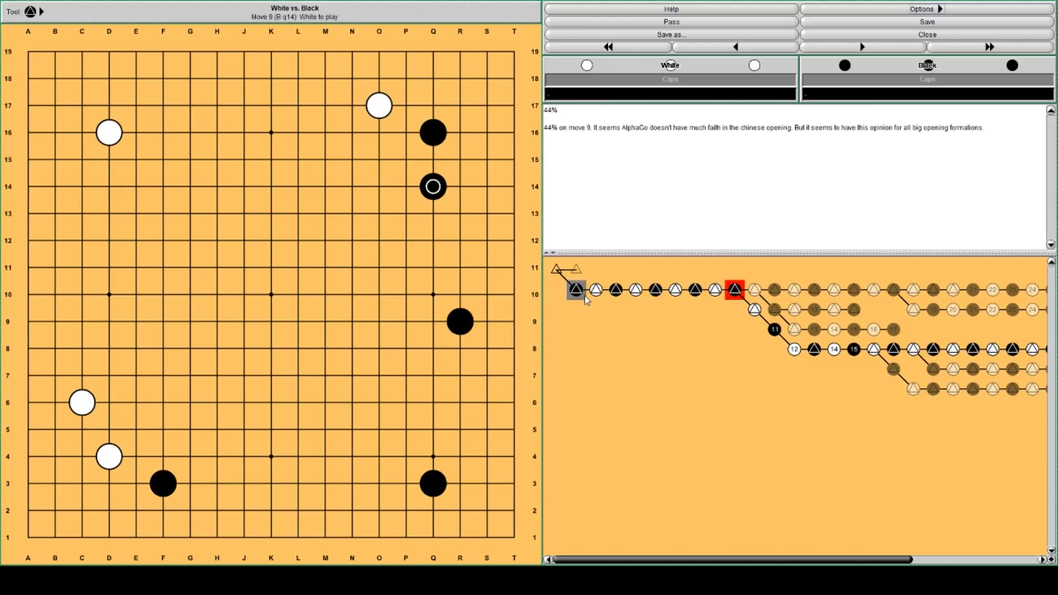
click(863, 47)
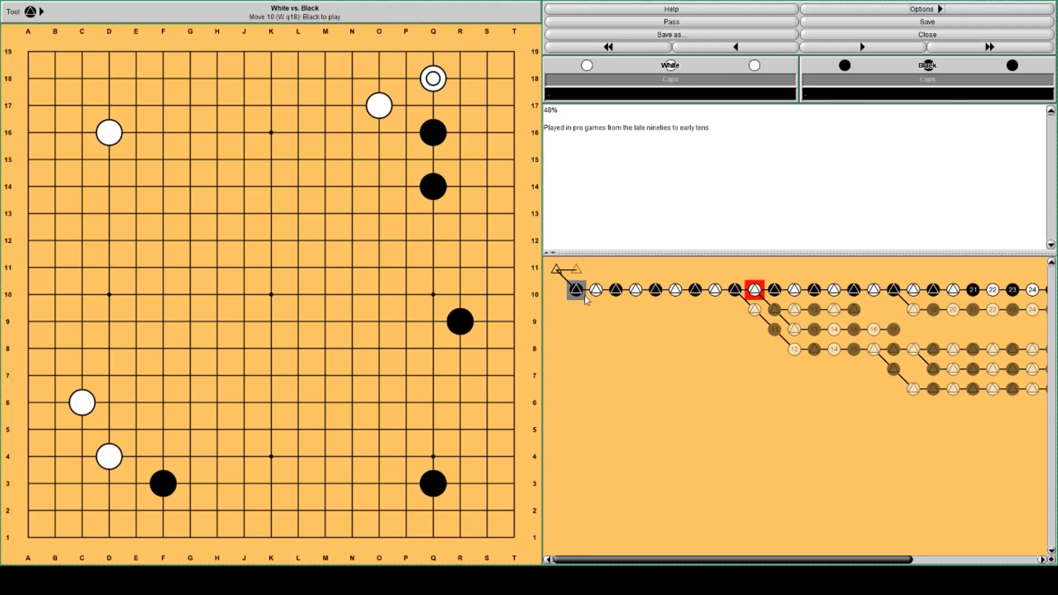
click(270, 456)
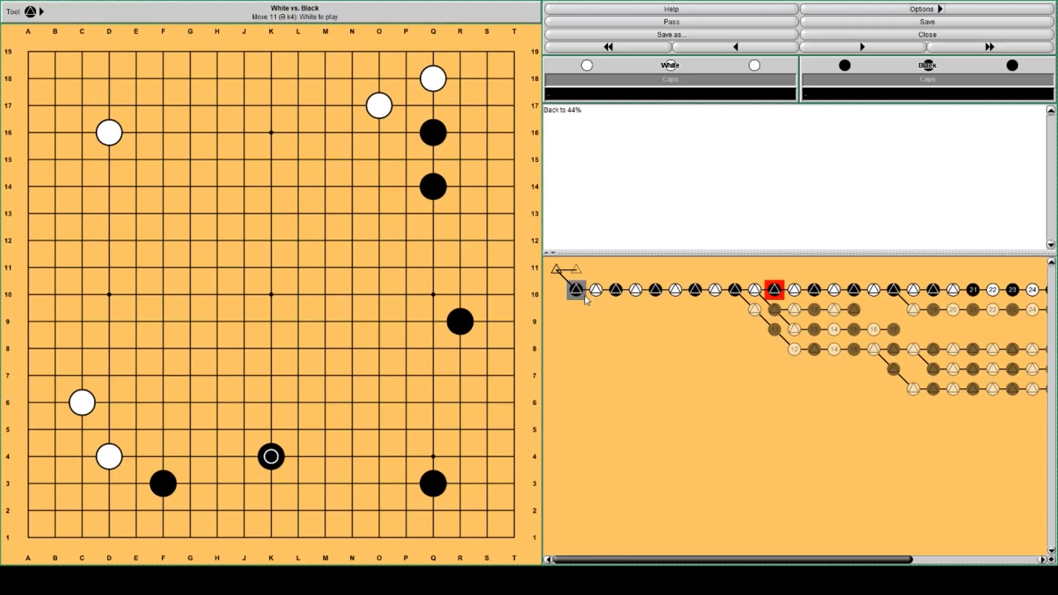
click(862, 47)
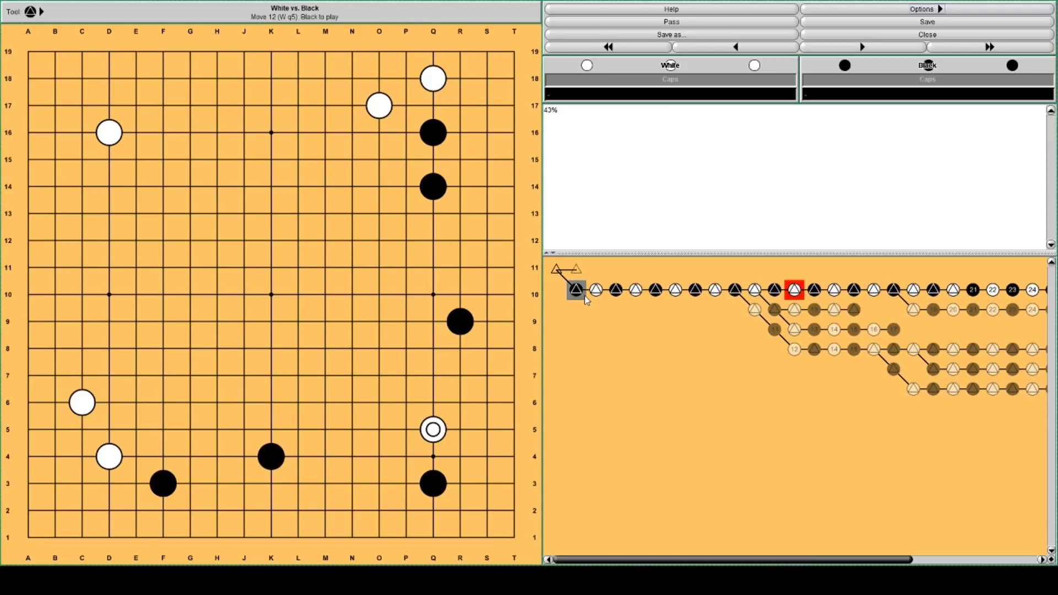
click(379, 456)
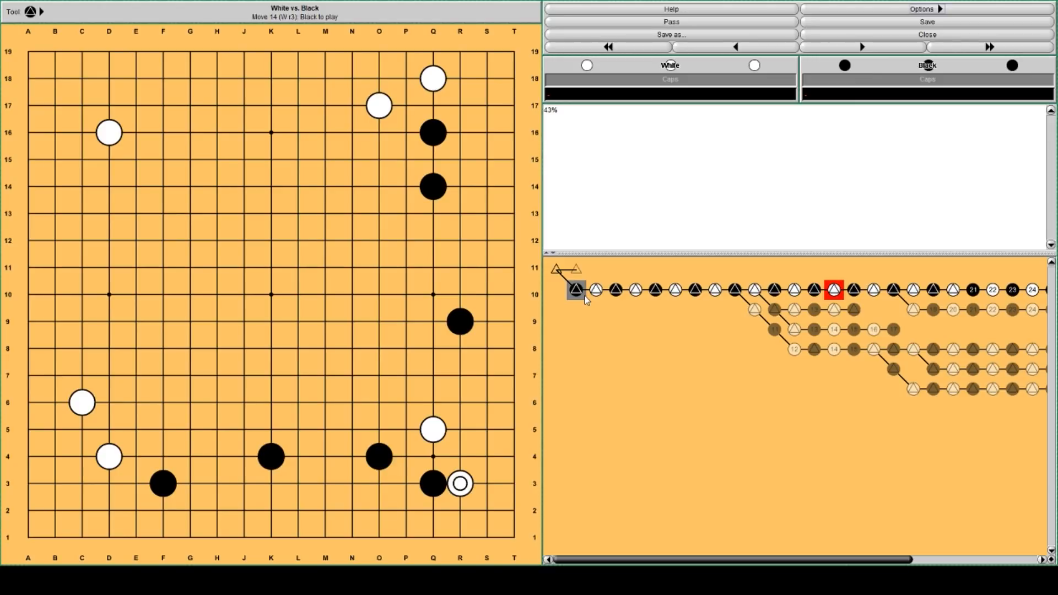
Step: Continue the main line through moves 18, 21, 24 and 26 to Black R10 at move 27
click(862, 47)
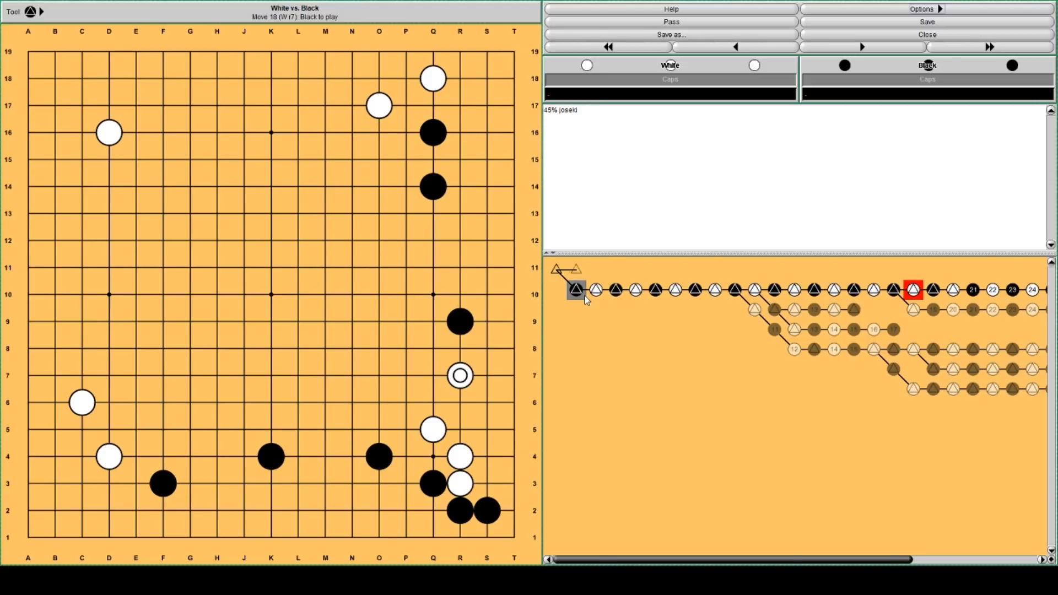
click(379, 403)
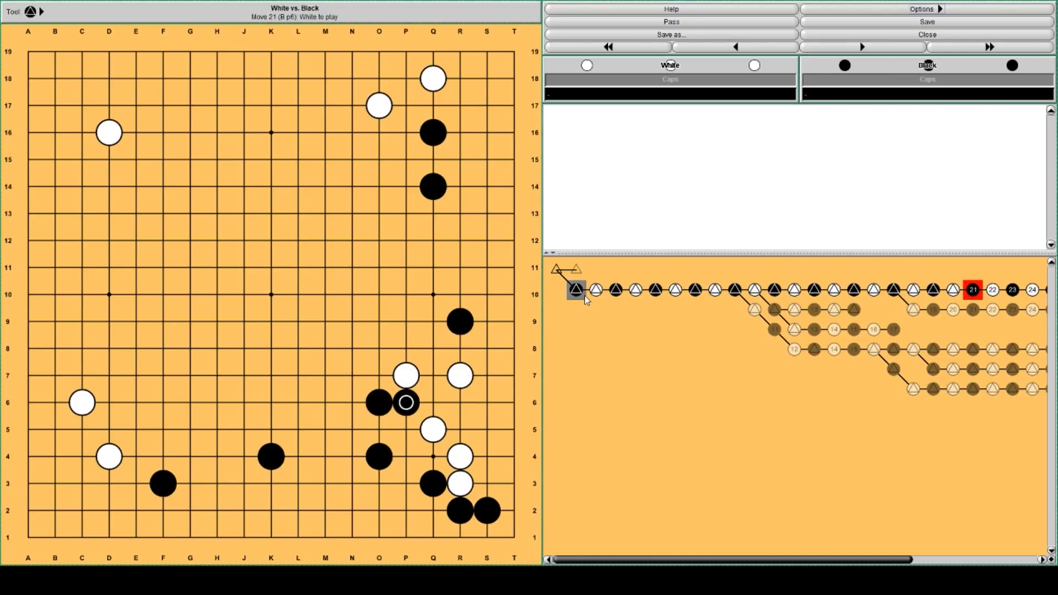
click(861, 47)
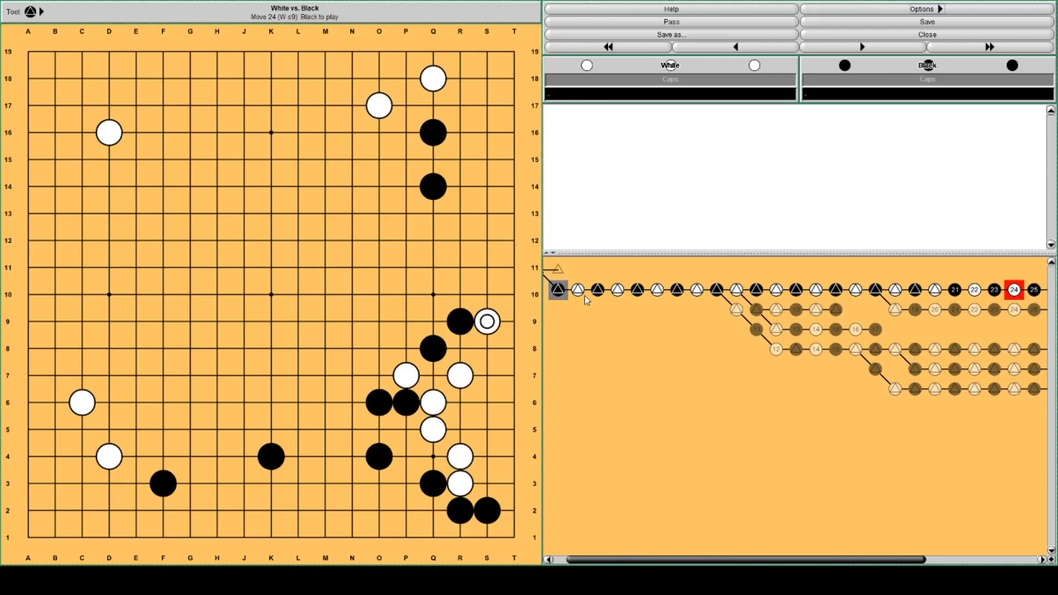
click(861, 46)
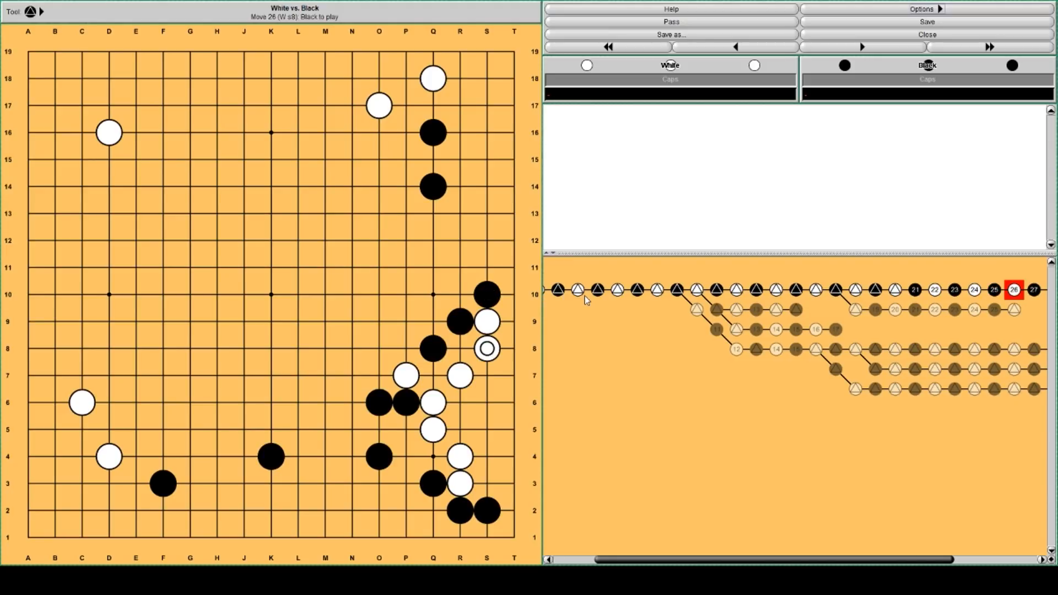
click(1014, 290)
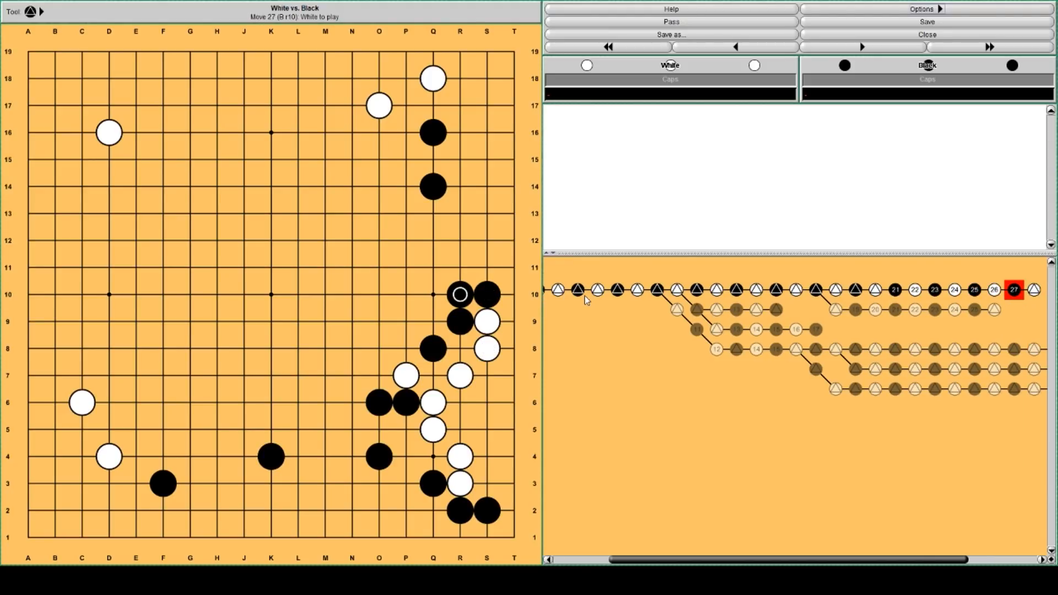
Step: Jump back to move 18, White R7, showing the 45% joseki comment
click(861, 47)
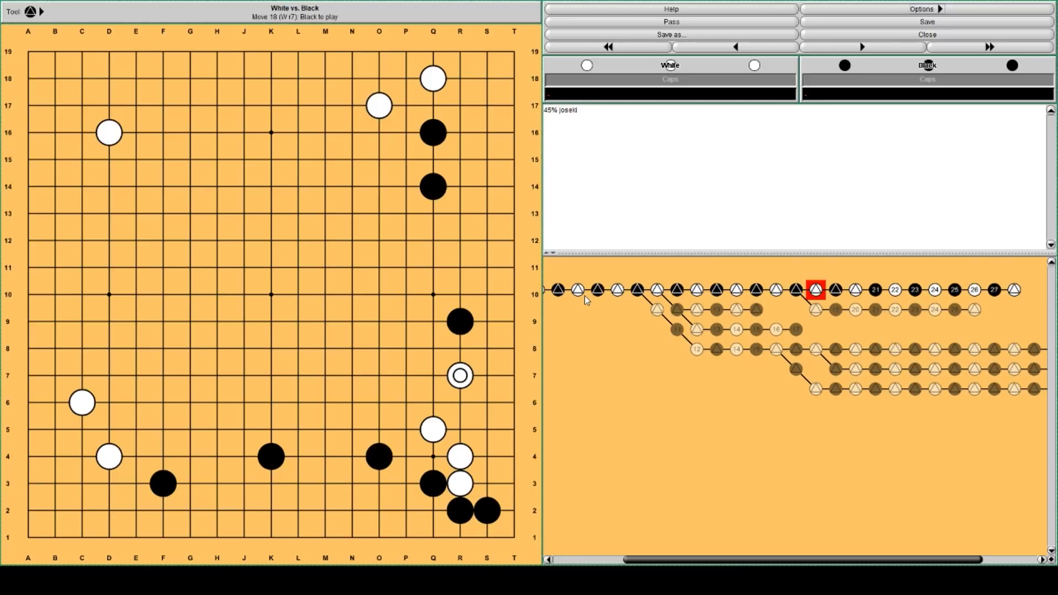
Step: Select the R8 attachment branch at move 18 to show its 41% AlphaGo-refutation comment
click(816, 310)
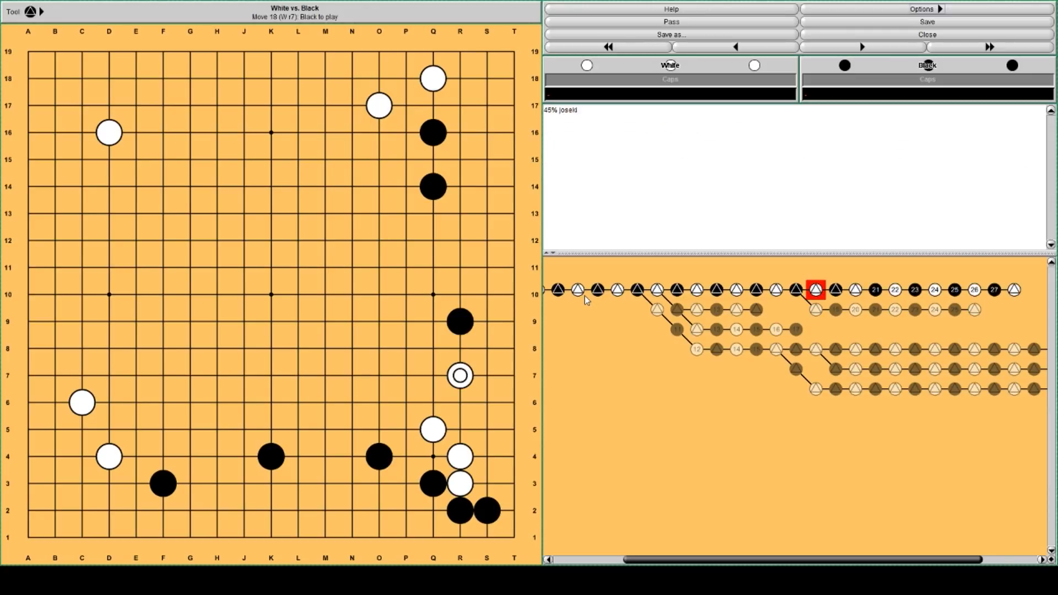
click(816, 310)
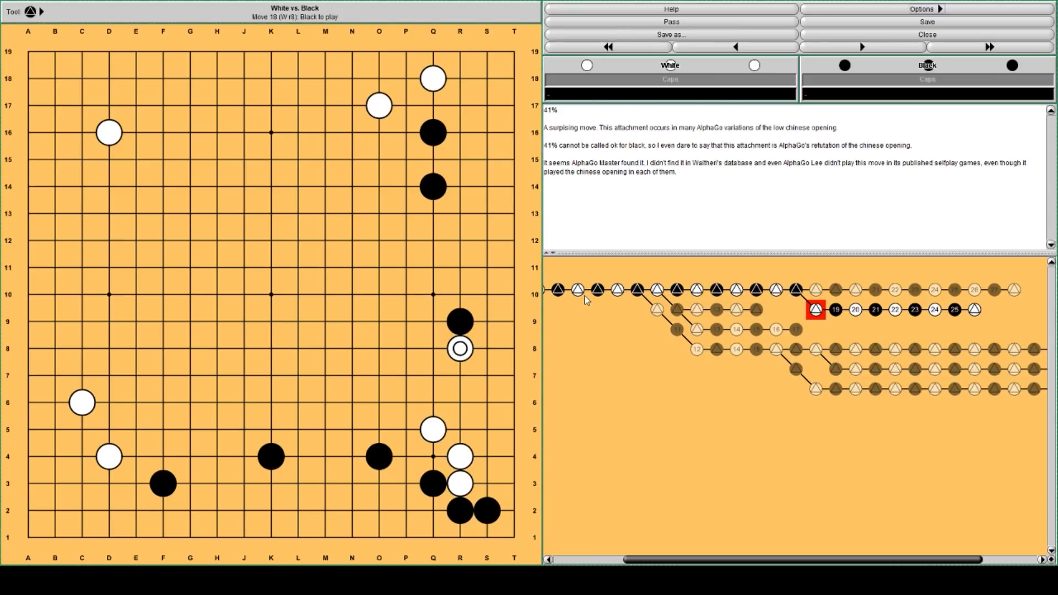
Step: Step the R8 variation to move 26, then return to move 11, Black K4 ('Back to 44%')
click(861, 46)
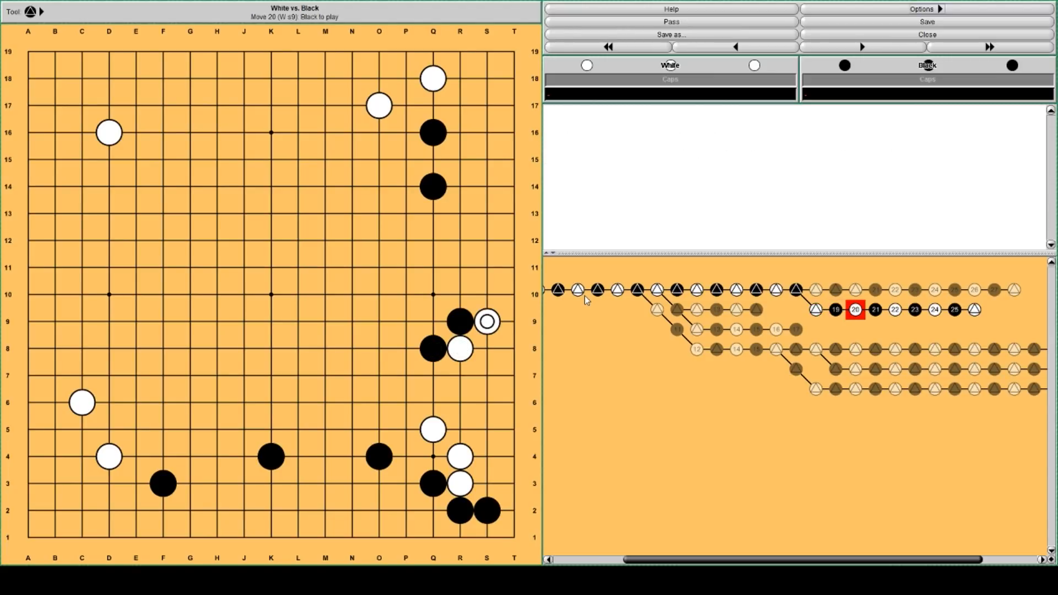
click(860, 46)
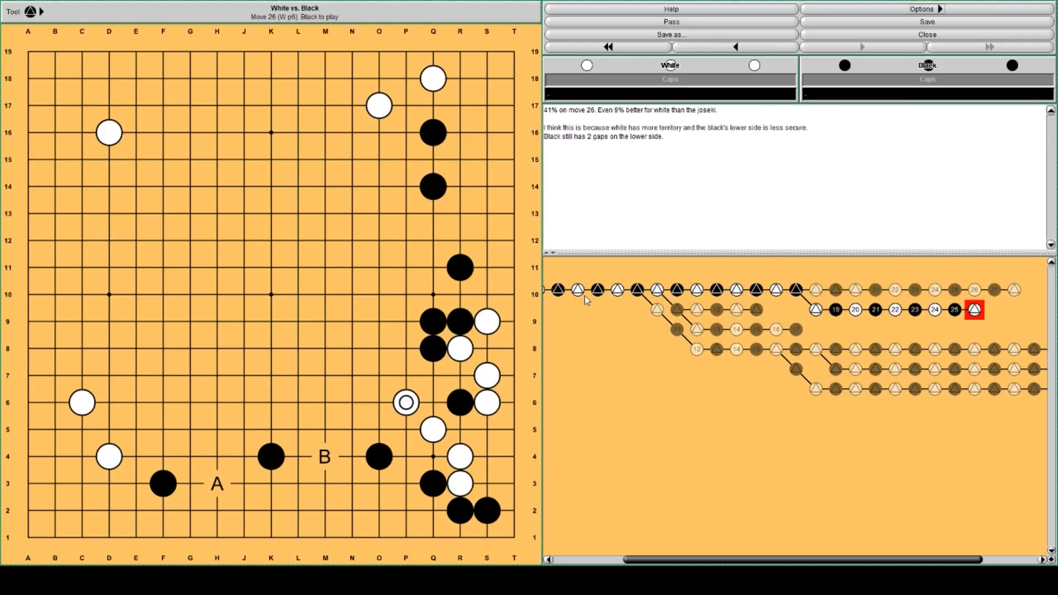
mouse_move(379, 348)
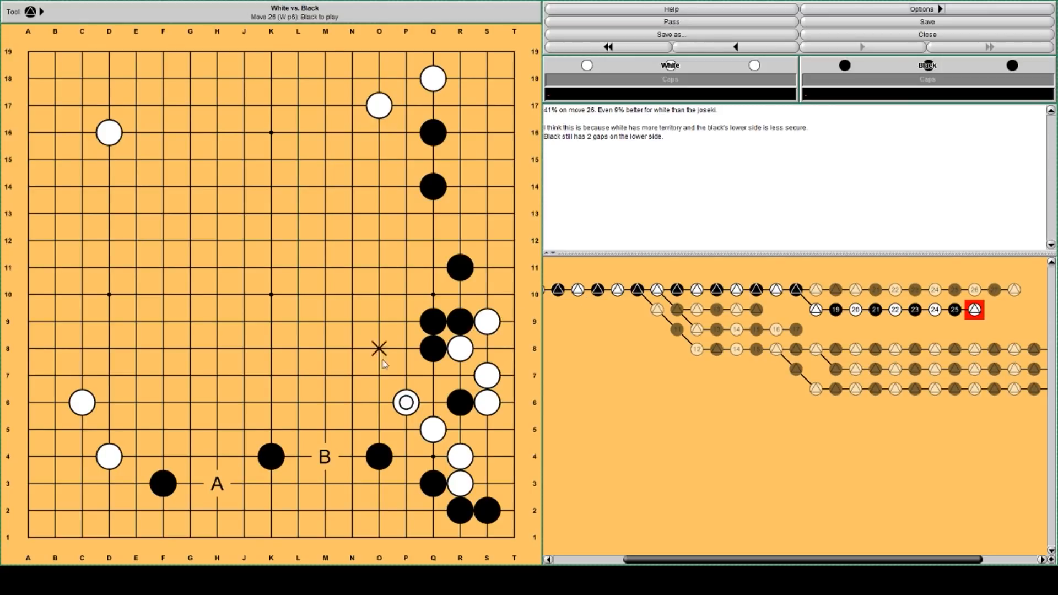
mouse_move(324, 460)
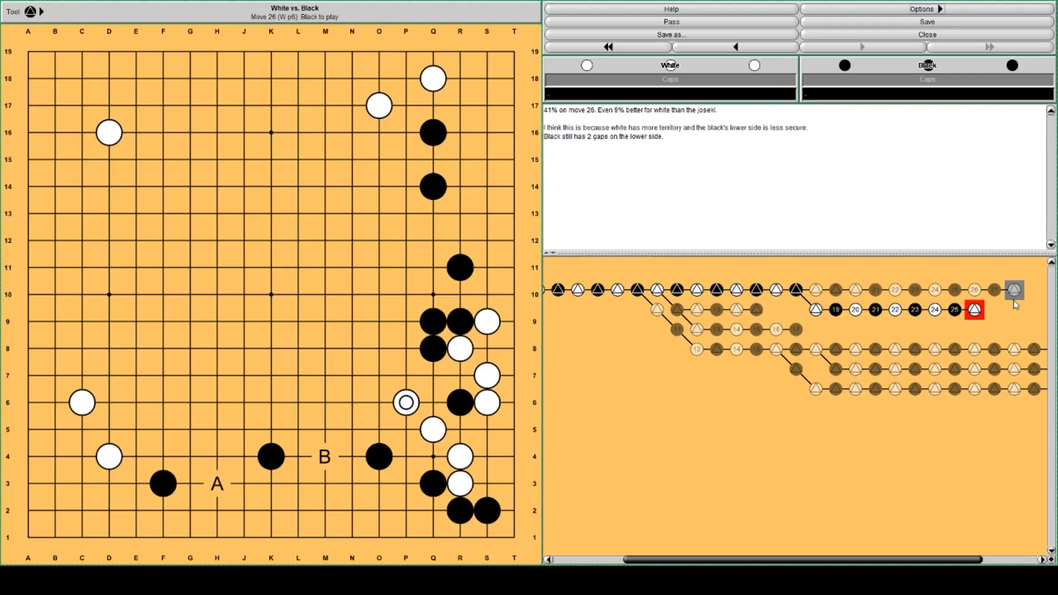
click(864, 46)
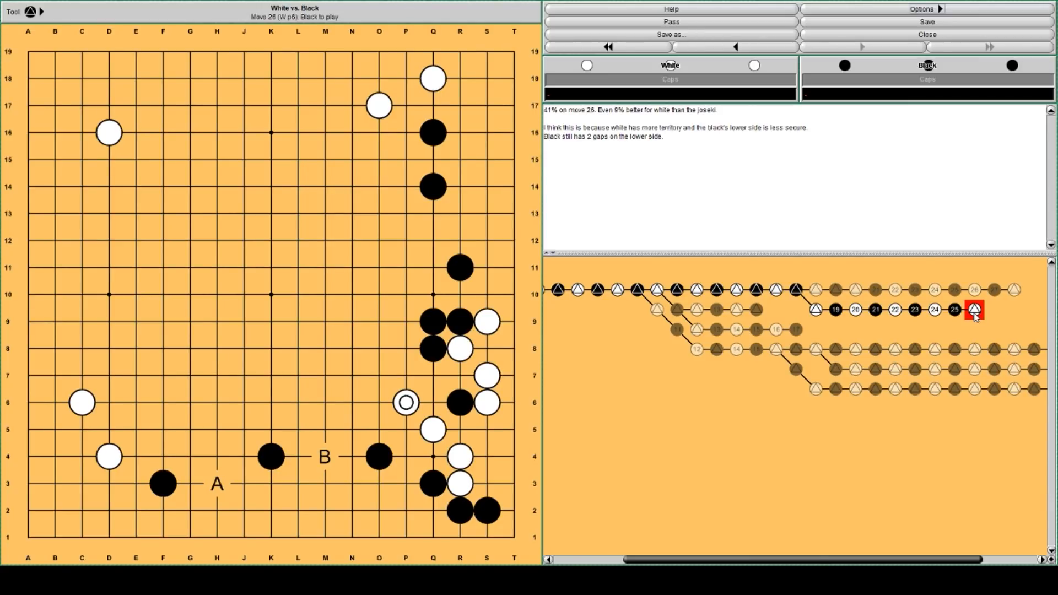
click(953, 310)
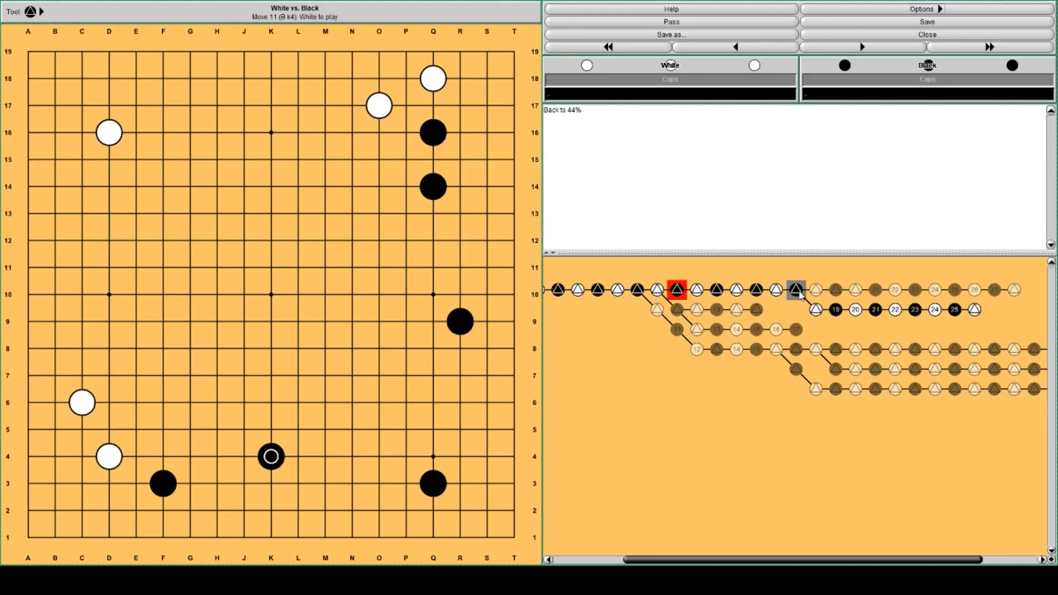
Step: Open the move-11 R17 variation (48%) and reach move 12, White M16
click(735, 46)
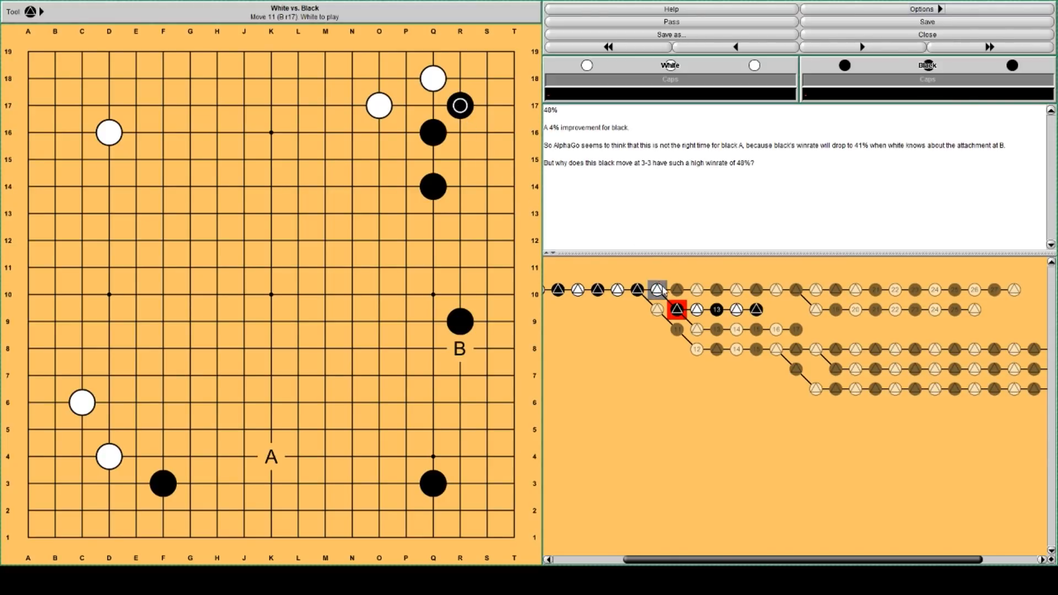
click(677, 290)
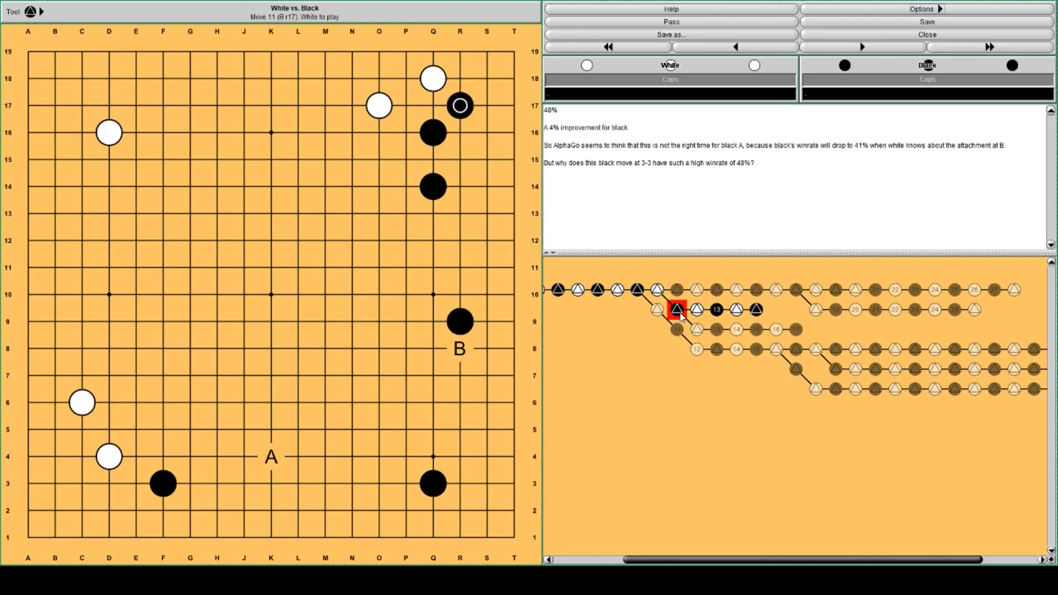
click(696, 310)
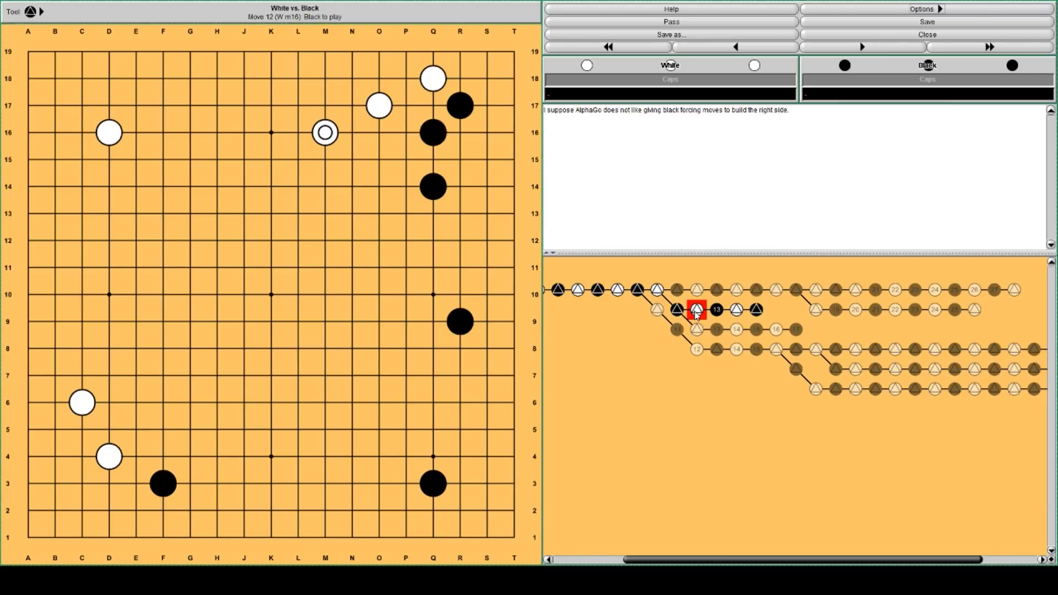
mouse_move(694, 331)
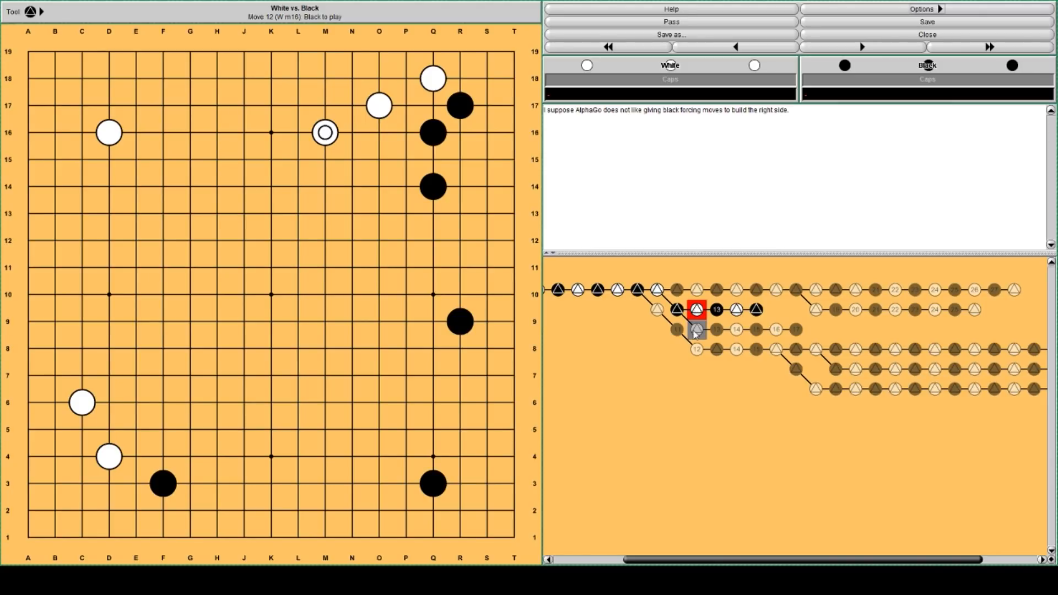
Step: Load the move-12 L17 'Forcing moves example' branch and step to move 14, White H3
click(696, 331)
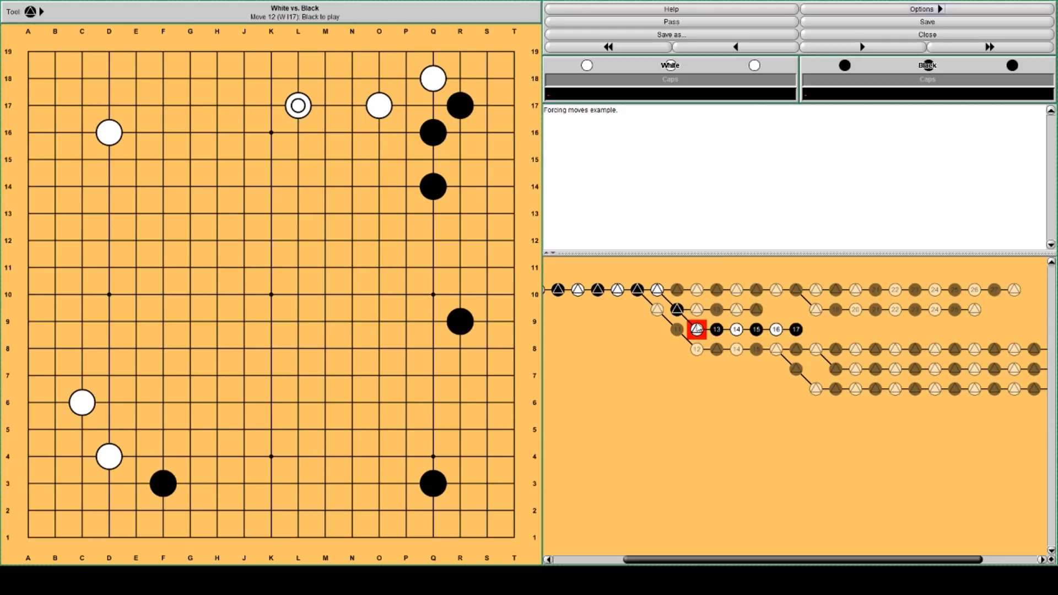
mouse_move(325, 133)
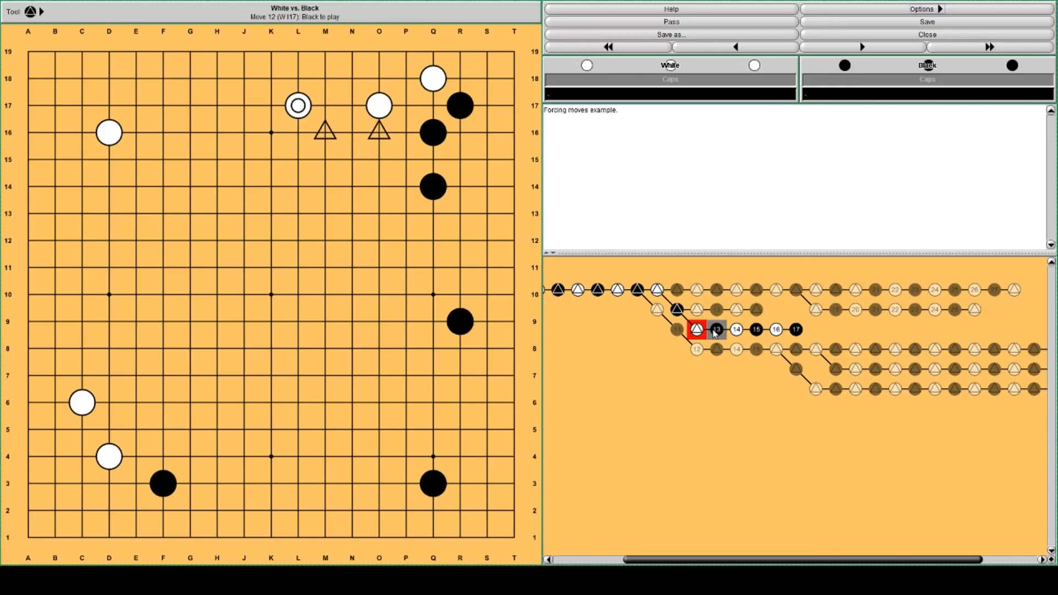
click(697, 330)
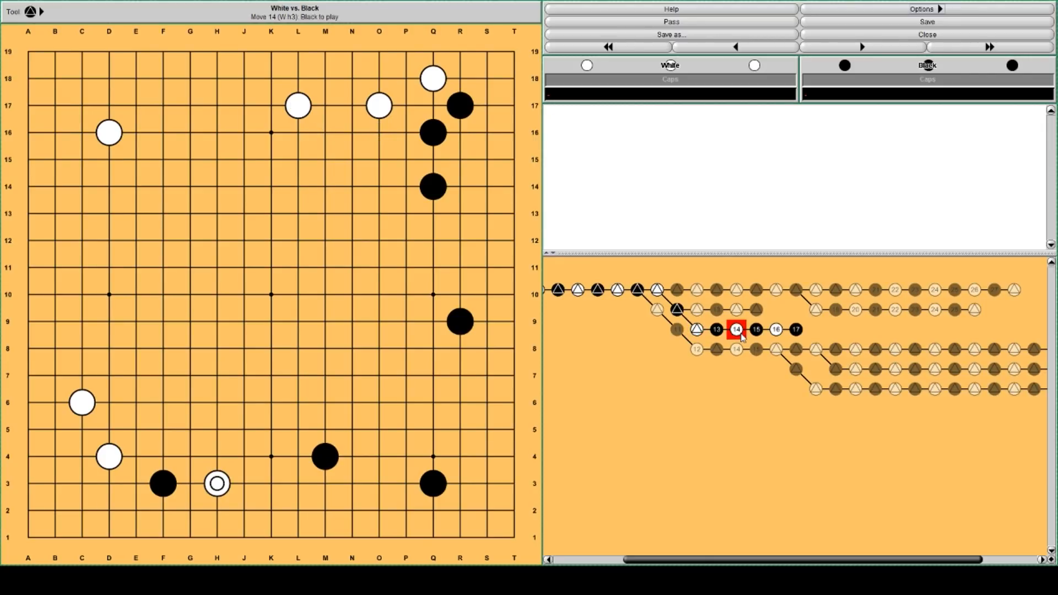
Step: Follow the Q5 line through White F17 to move 15, Black K4, with the 47% comment
click(755, 330)
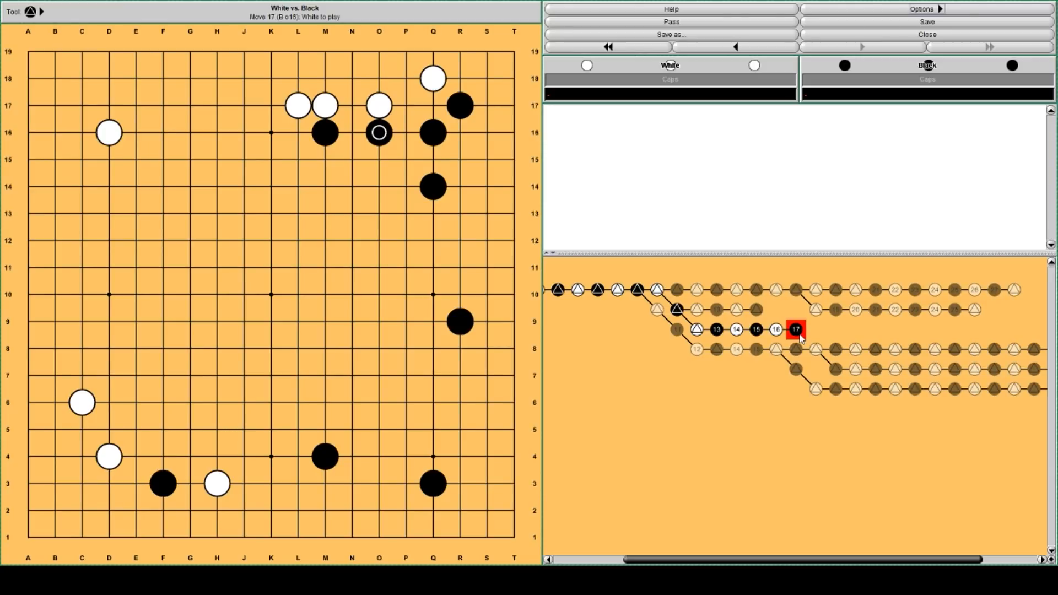
click(697, 310)
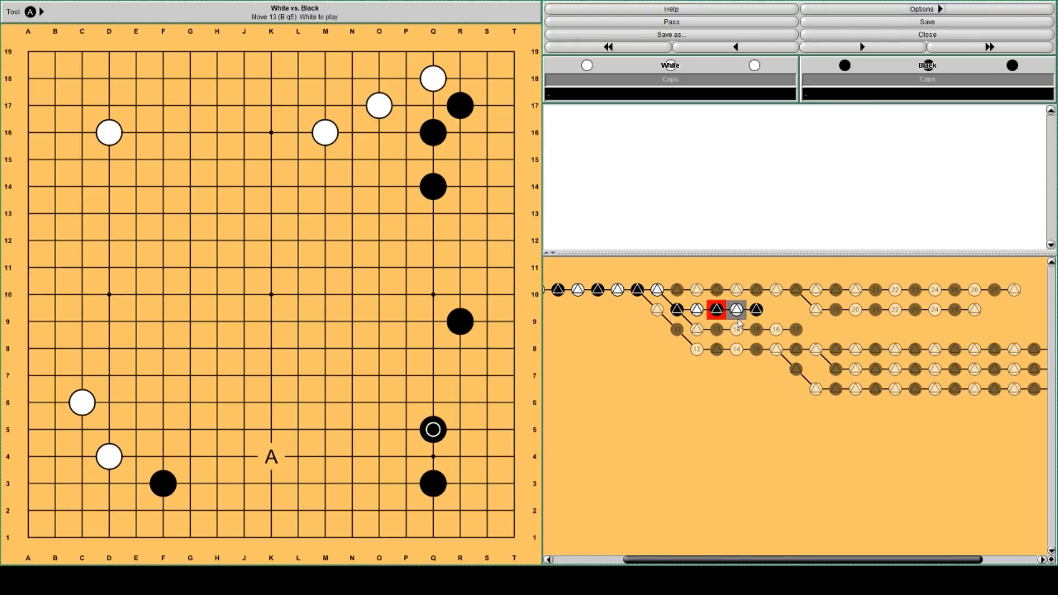
click(862, 46)
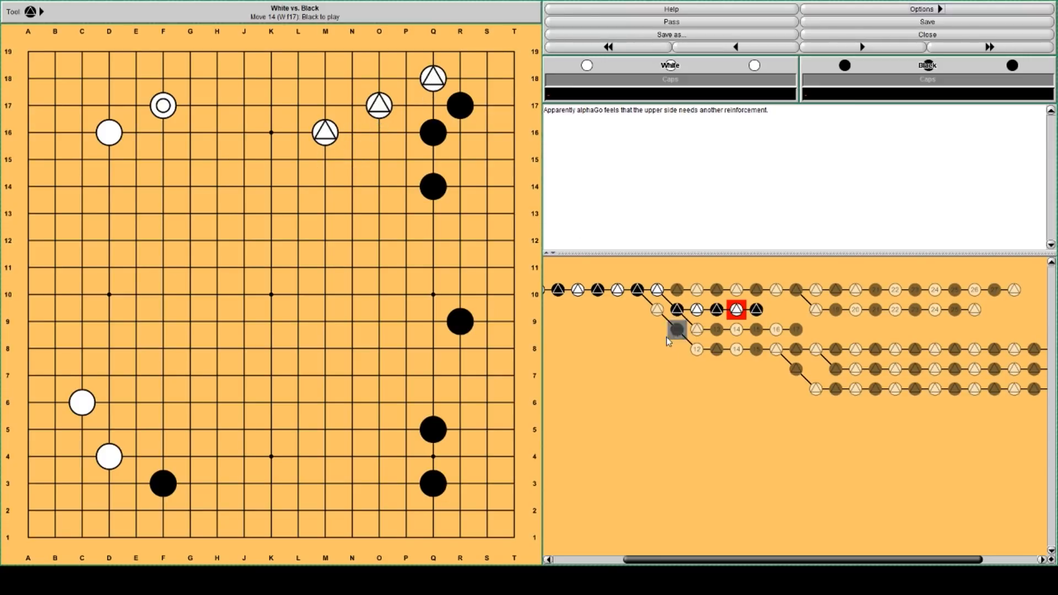
click(860, 46)
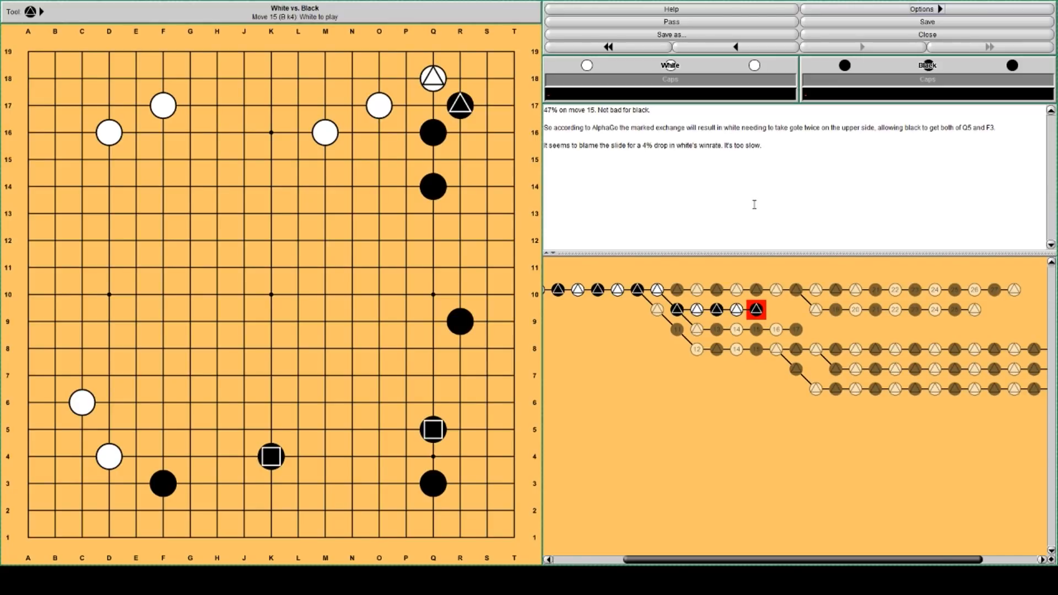
mouse_move(718, 277)
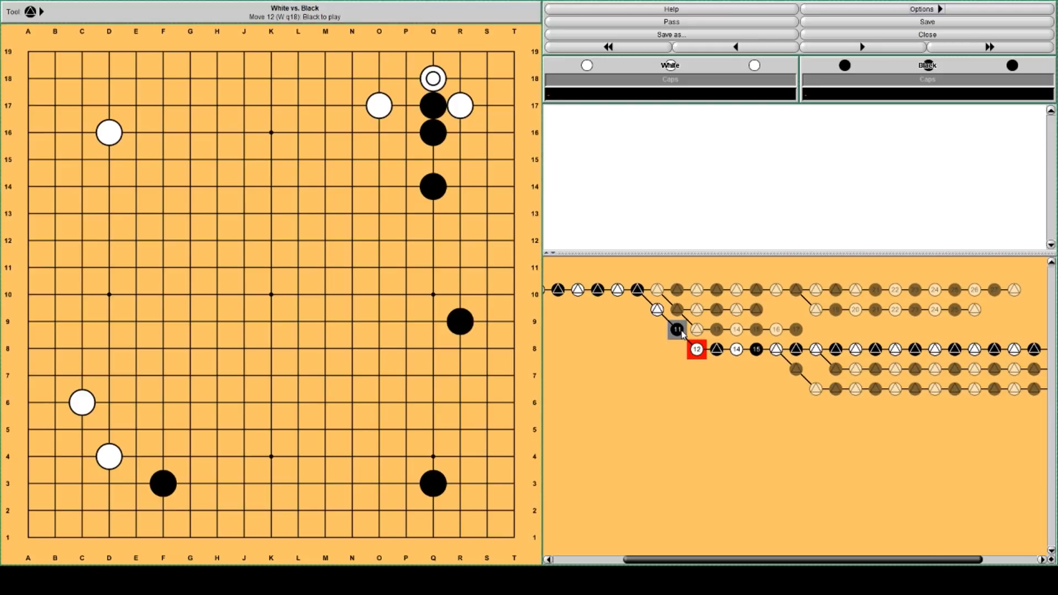
mouse_move(406, 76)
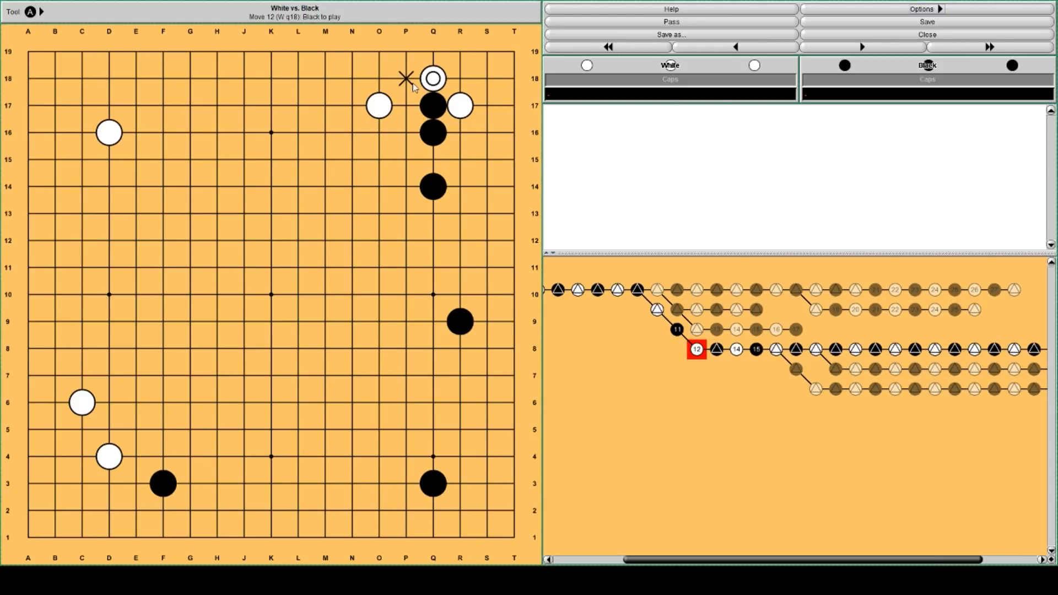
mouse_move(459, 132)
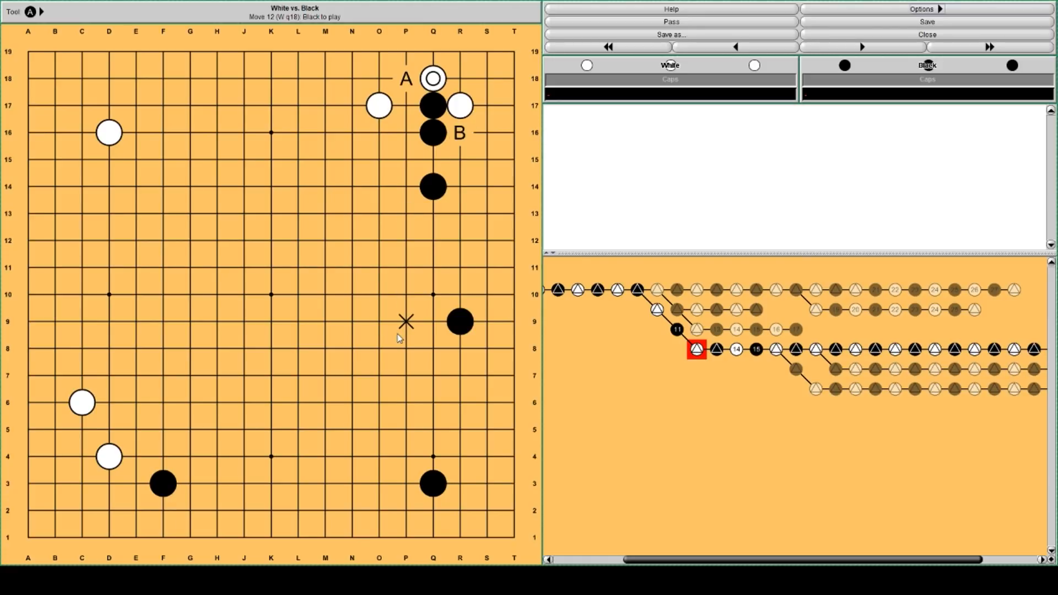
mouse_move(135, 213)
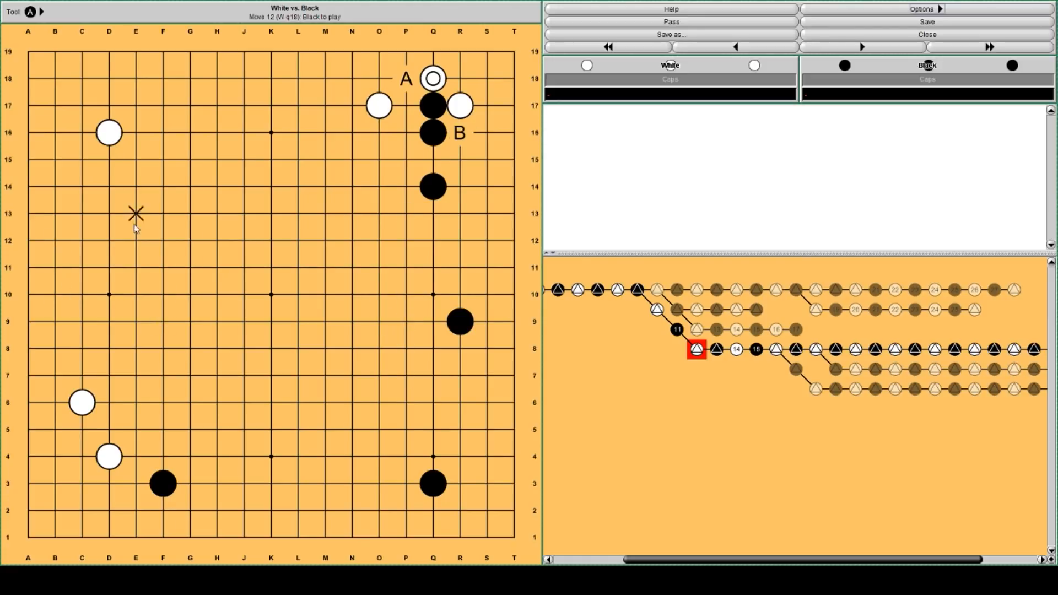
mouse_move(271, 456)
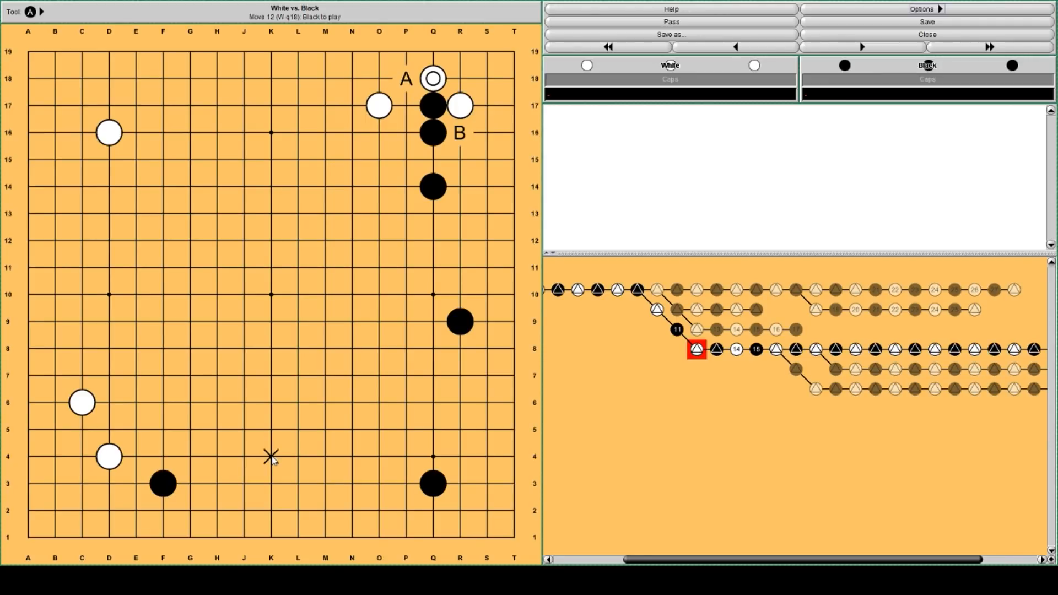
mouse_move(610, 416)
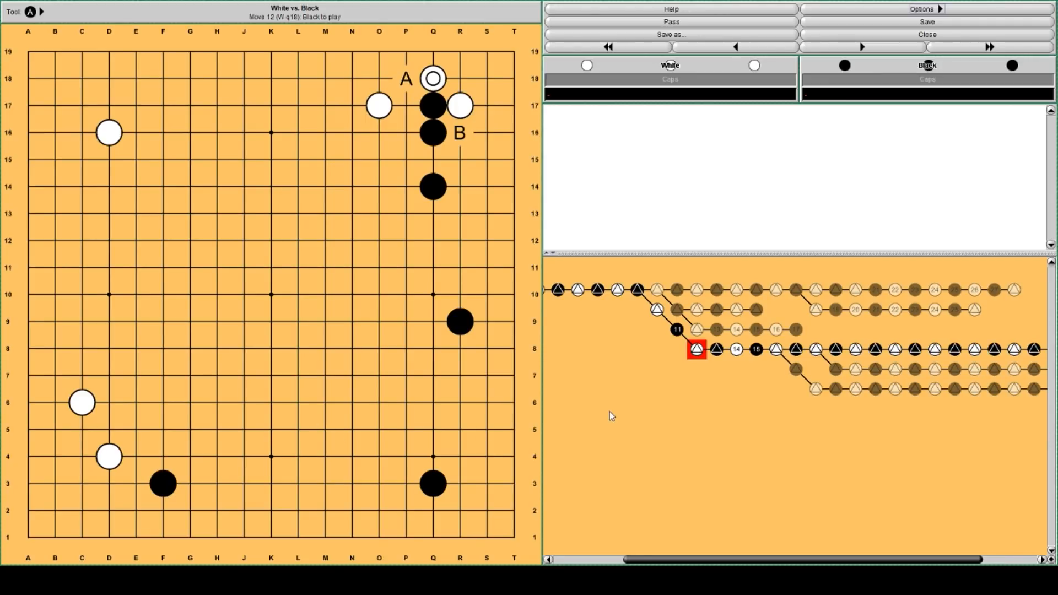
mouse_move(689, 408)
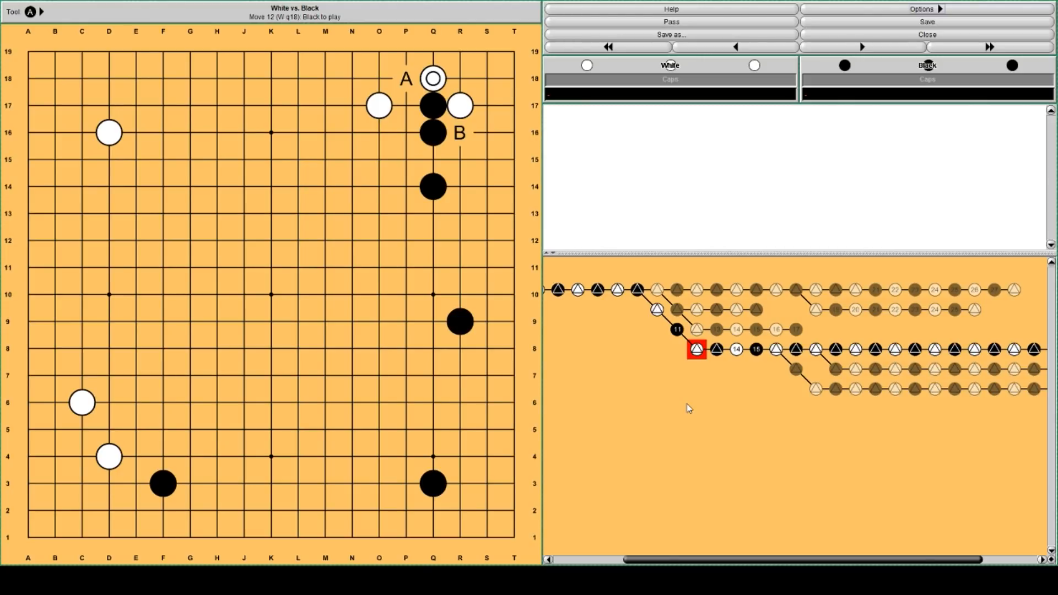
Step: Step the Q18 variation through R16 and S17 to move 18, White Q5 (41%)
click(716, 351)
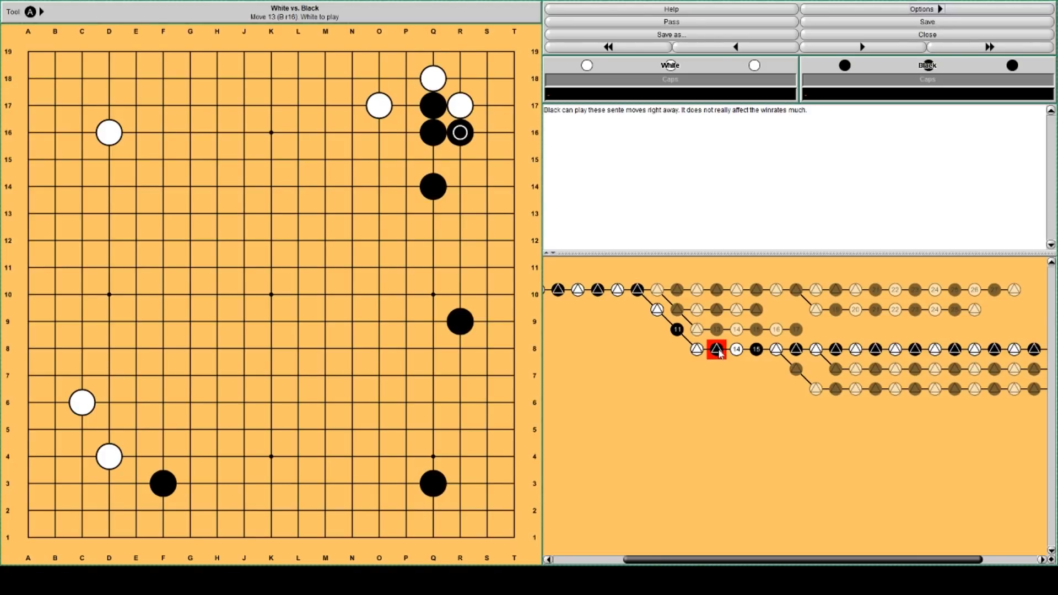
click(756, 349)
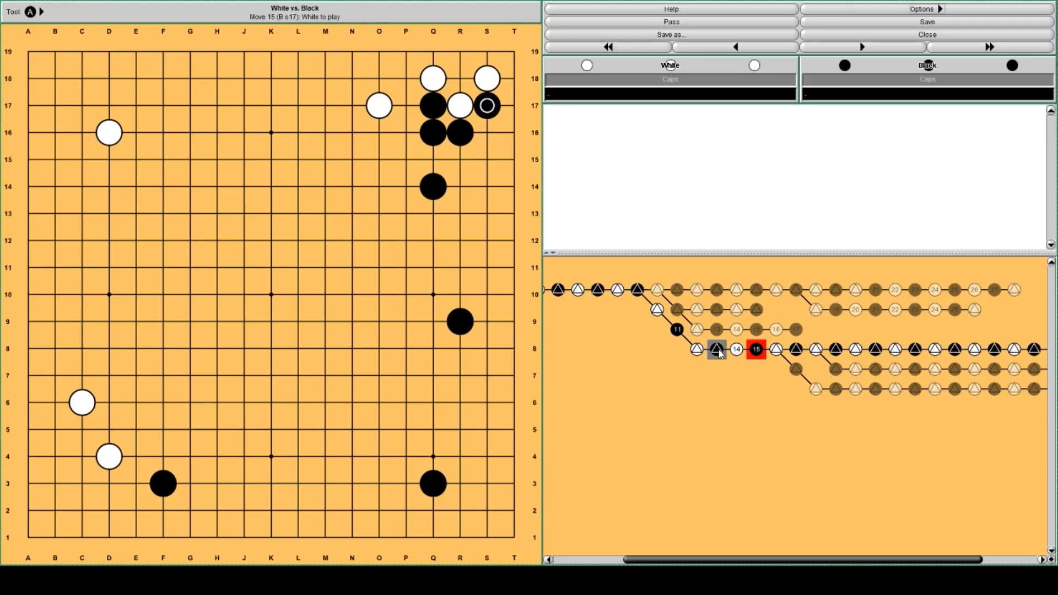
click(860, 46)
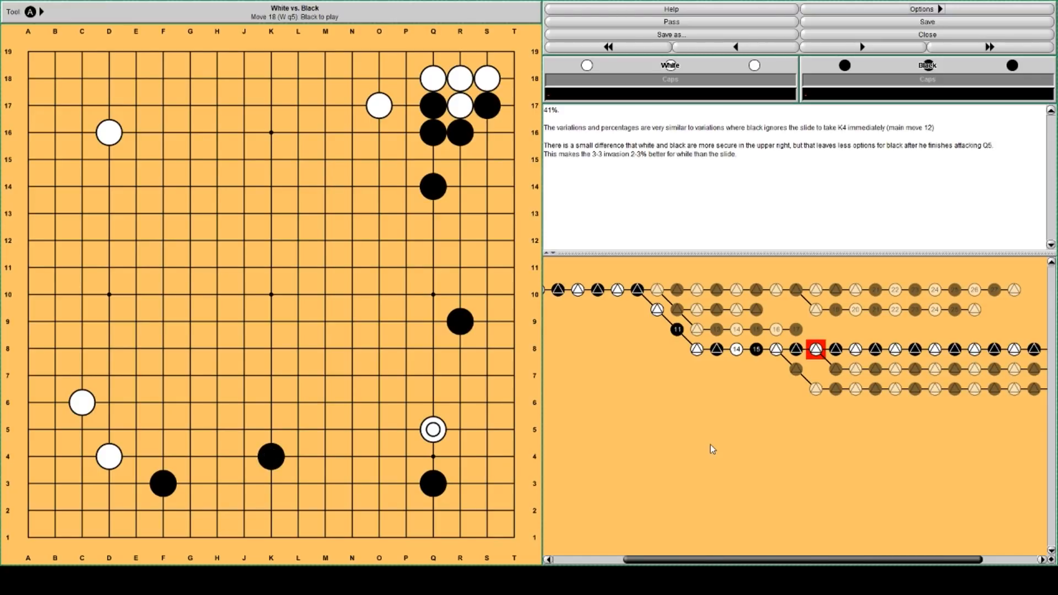
Step: Advance the branch through R3, R4, R8, Q8, S6 and S10 to move 32, White Q7
click(379, 456)
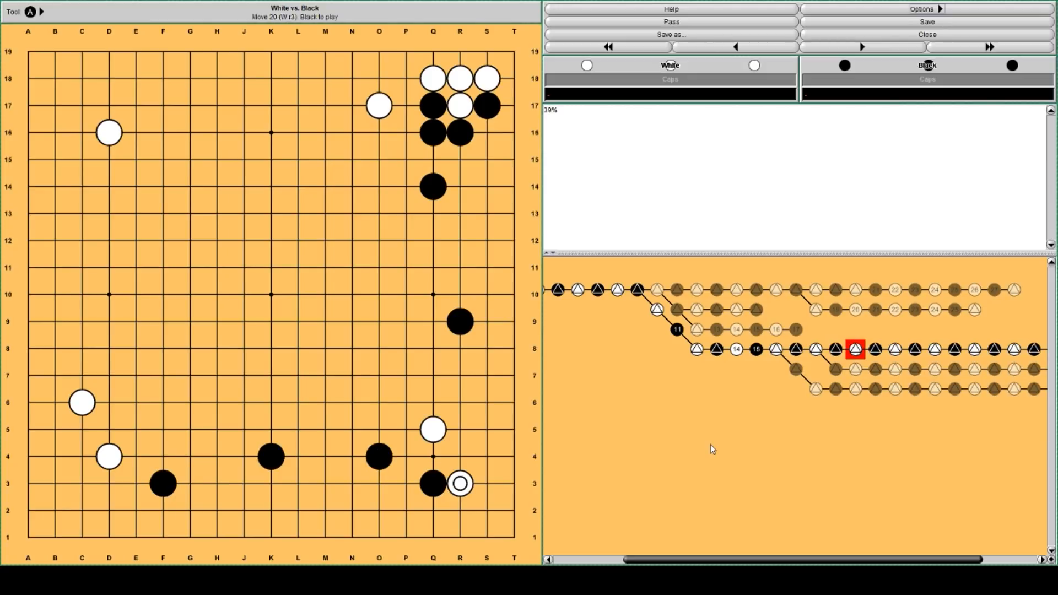
click(862, 46)
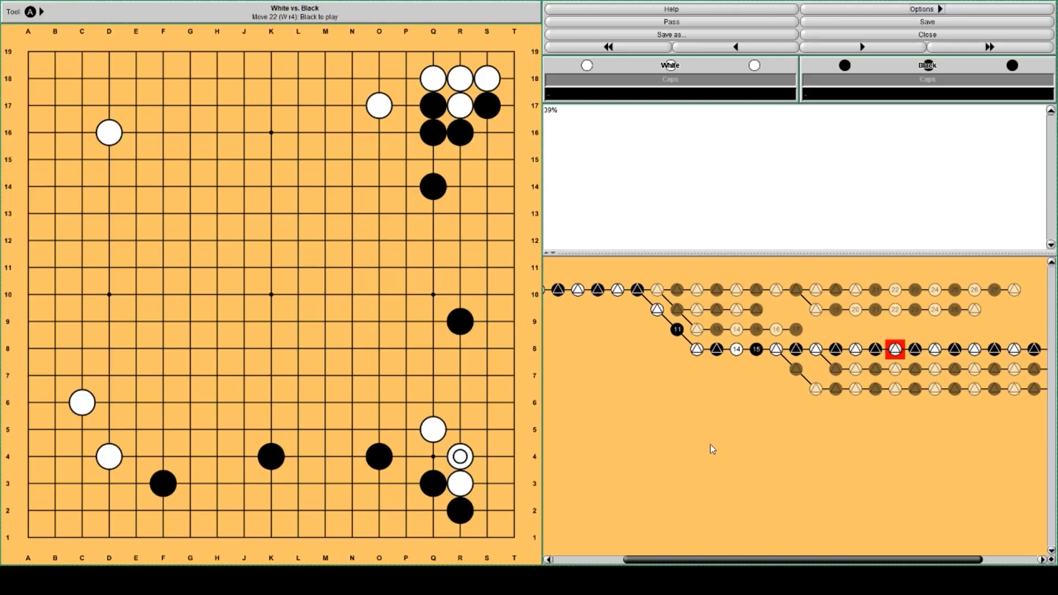
click(861, 47)
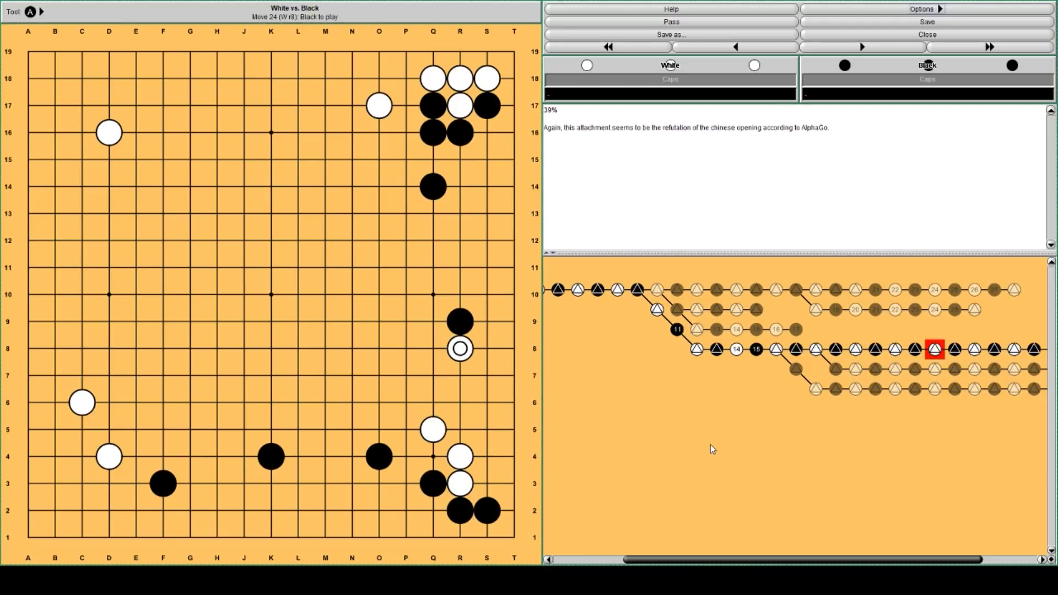
click(862, 47)
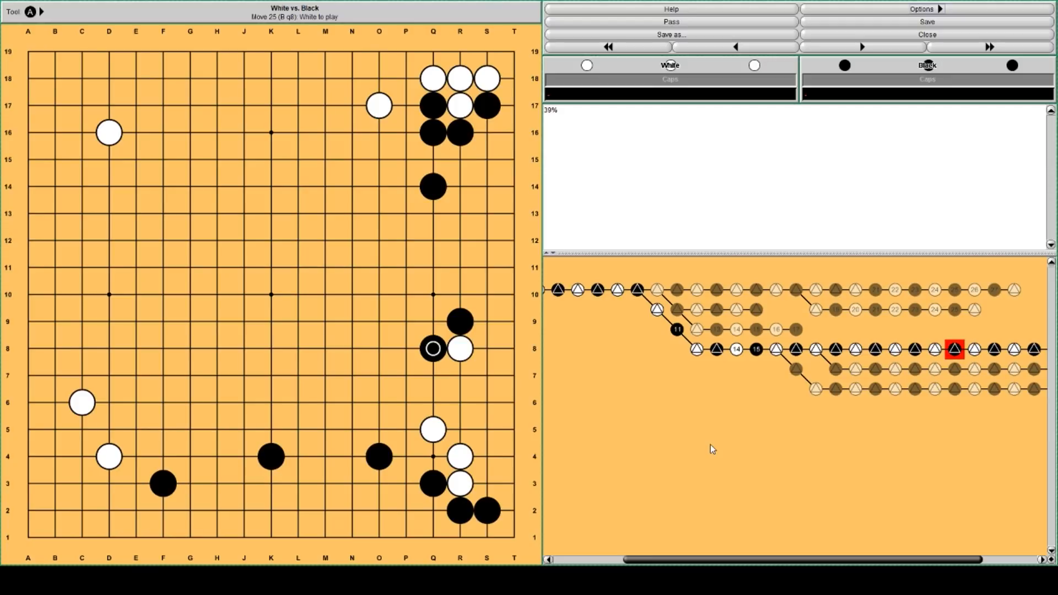
click(861, 46)
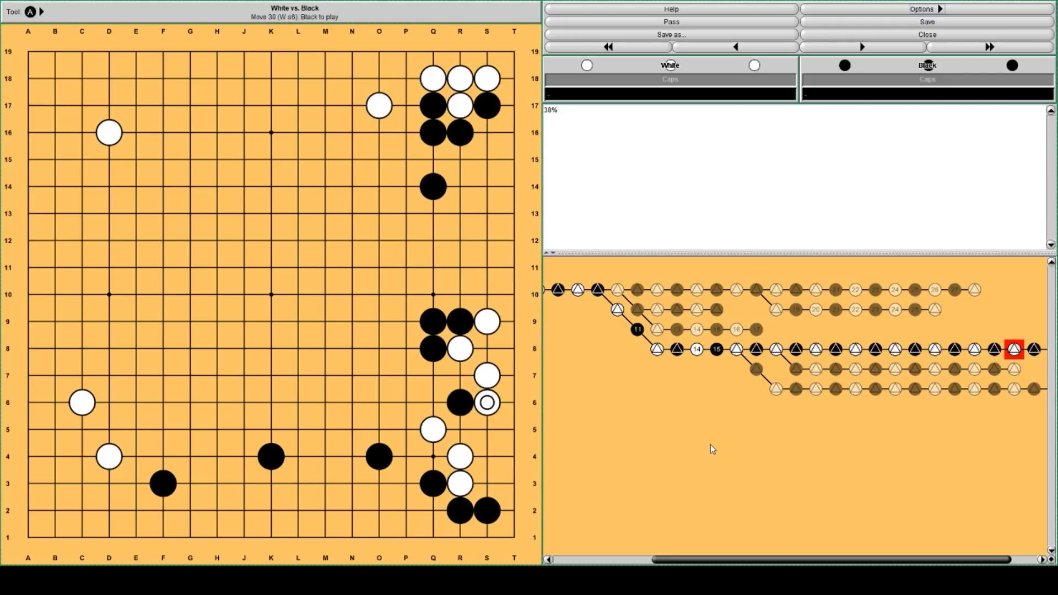
click(860, 46)
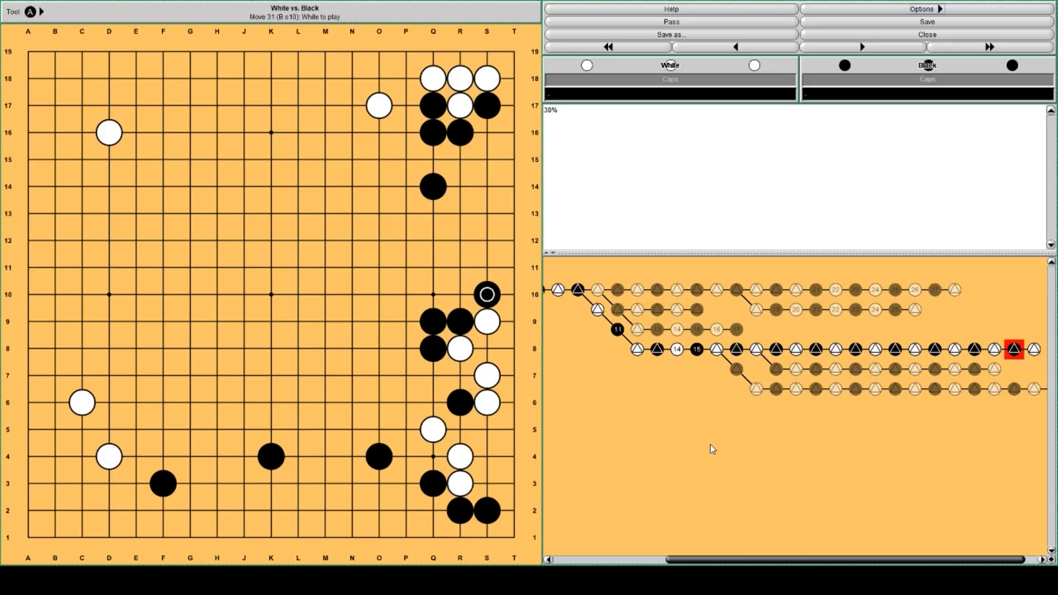
click(862, 47)
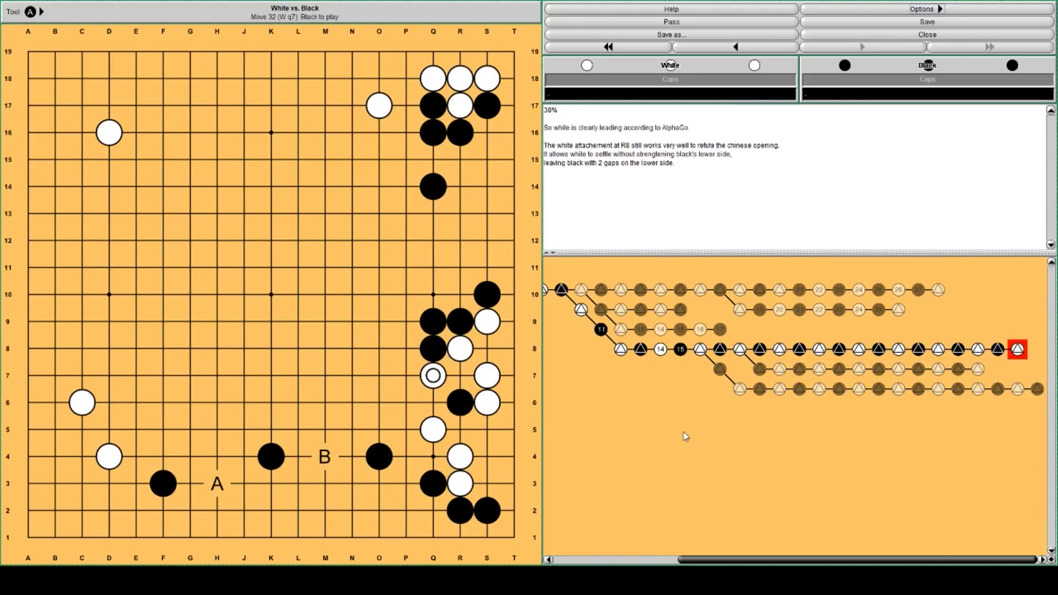
mouse_move(459, 77)
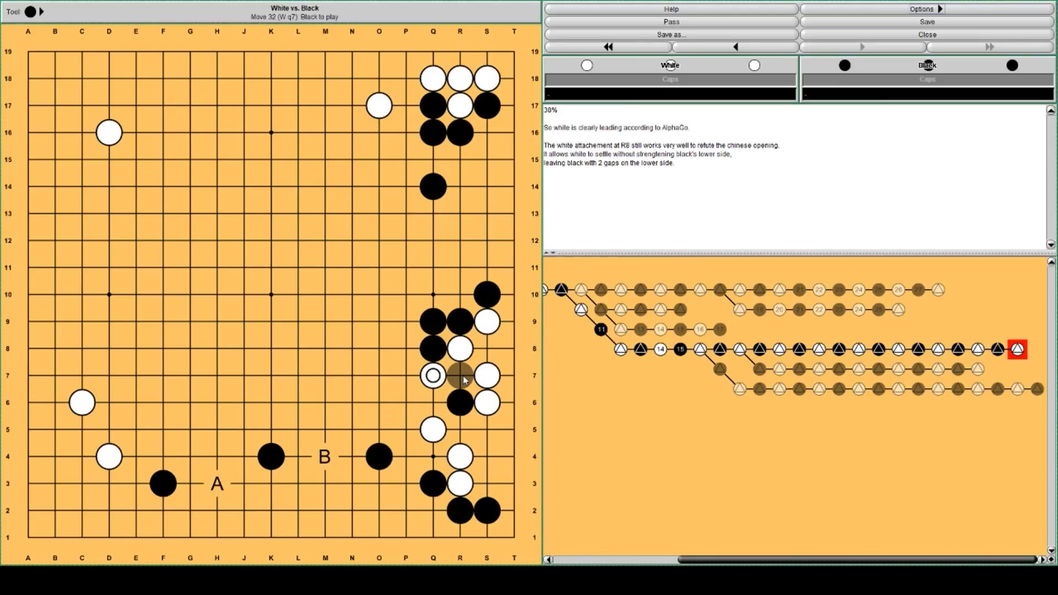
Step: Play a trial continuation on the board: Black R7, Black Q7, White O5
click(460, 376)
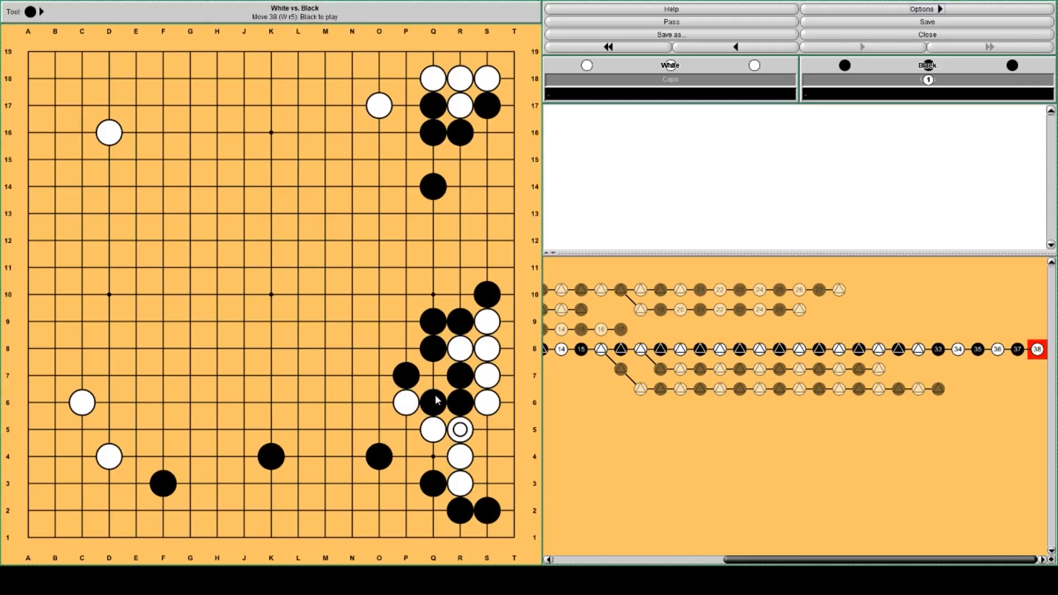
click(433, 376)
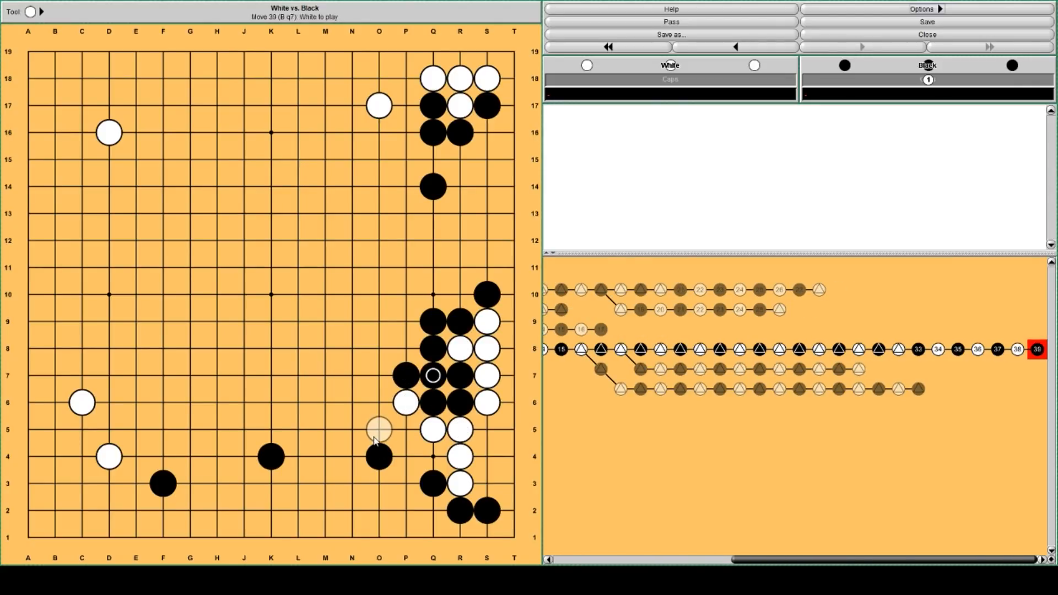
click(379, 430)
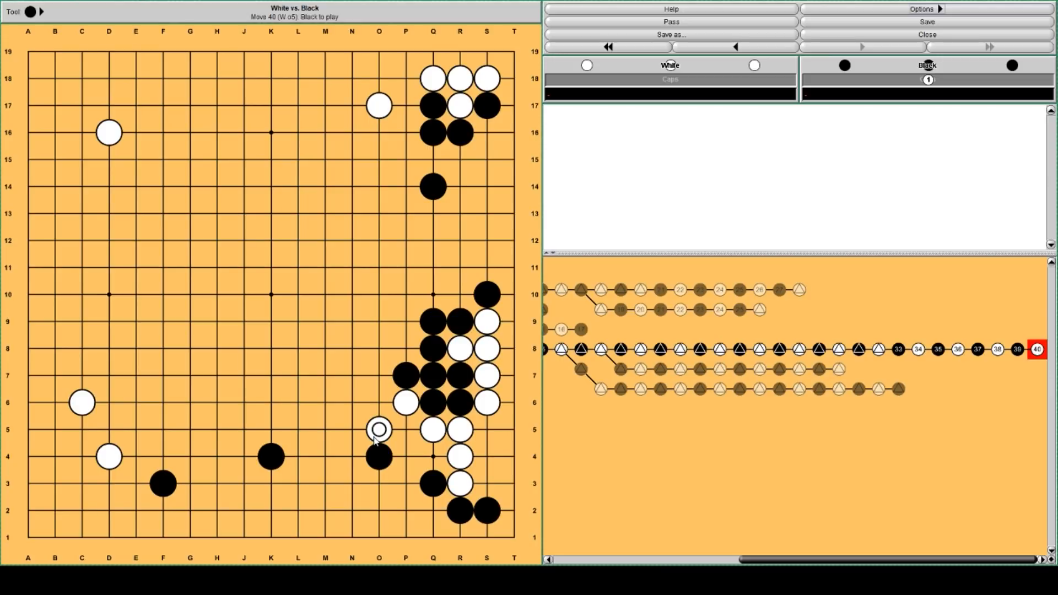
mouse_move(763, 331)
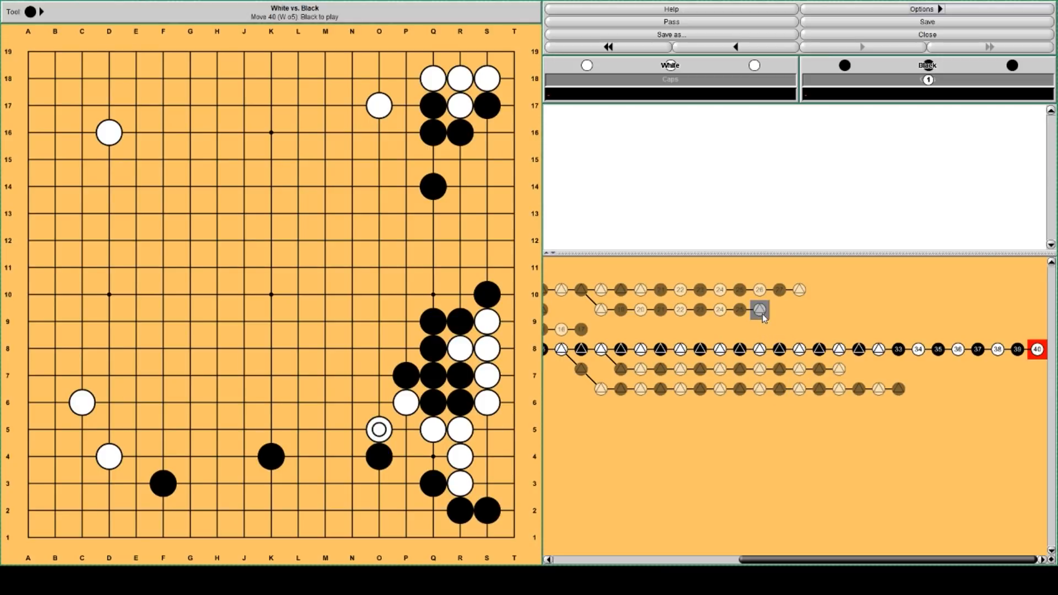
Step: Navigate the tree via move 24 (point A) back to move 32 and its 38% comment
click(760, 310)
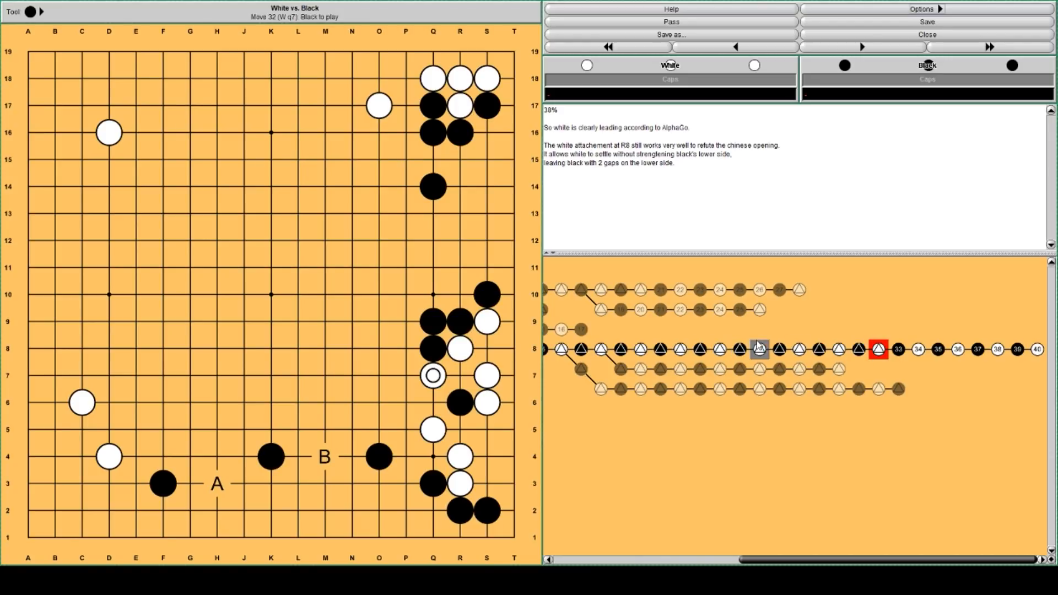
click(718, 349)
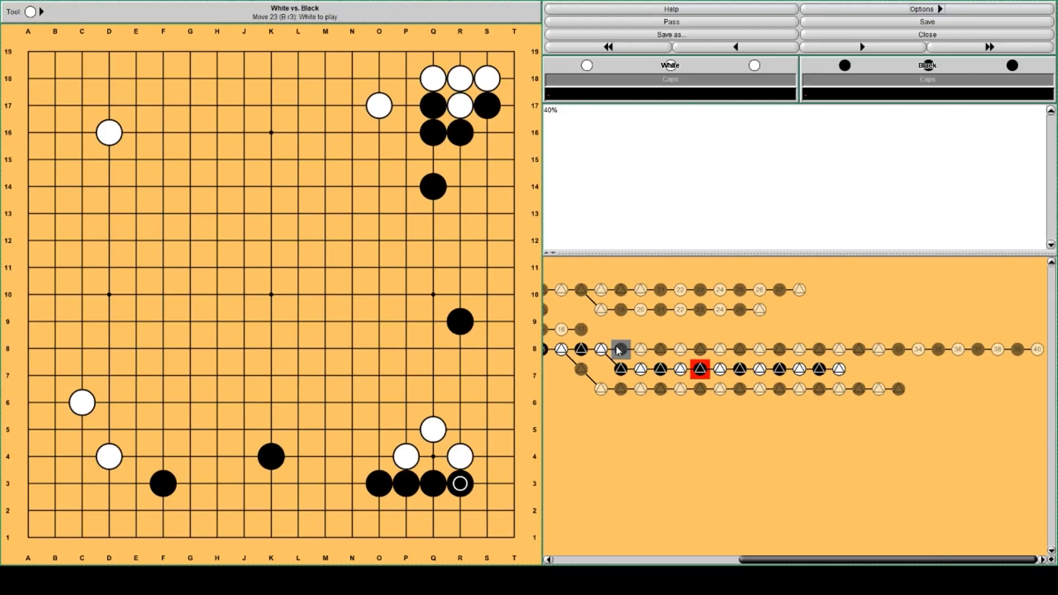
click(405, 349)
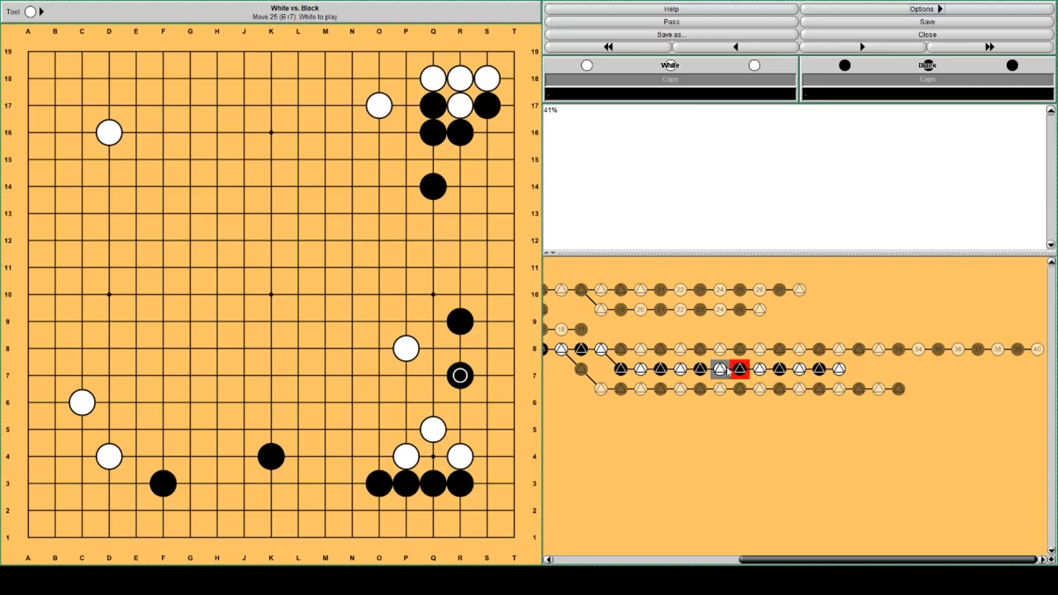
click(719, 369)
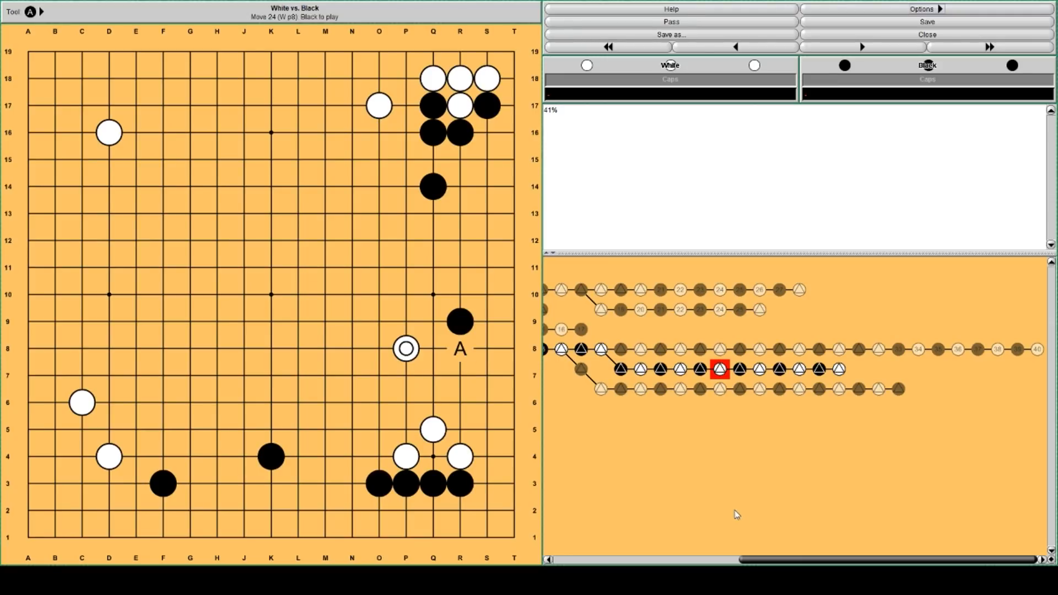
mouse_move(736, 505)
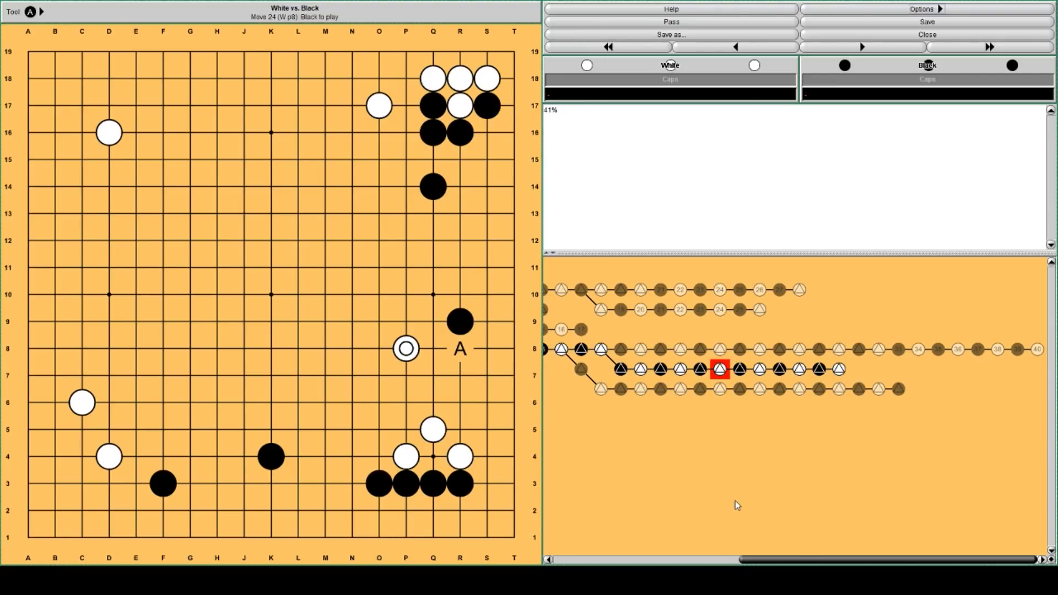
mouse_move(740, 481)
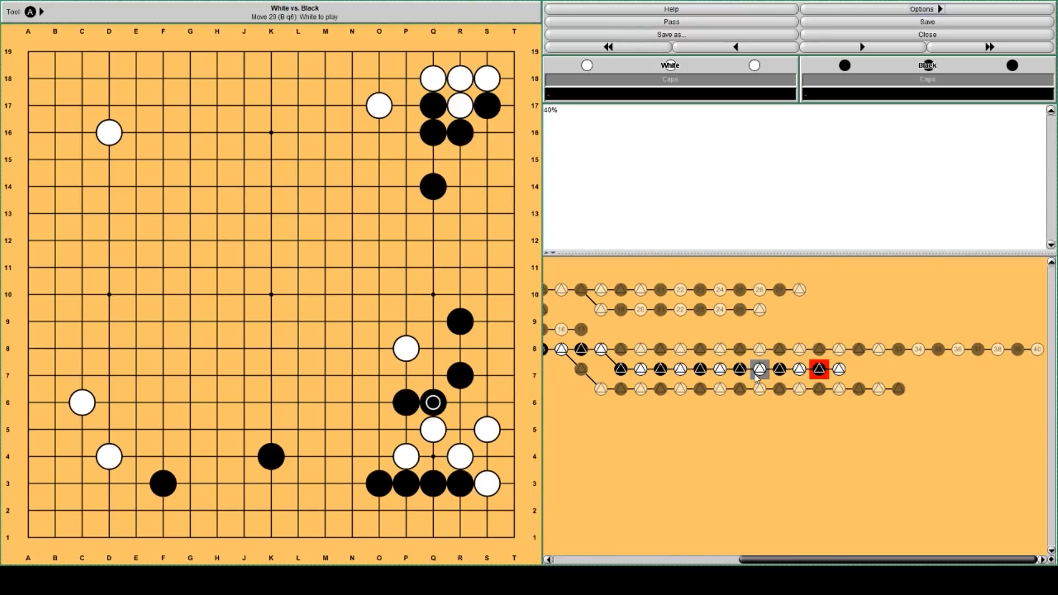
click(861, 46)
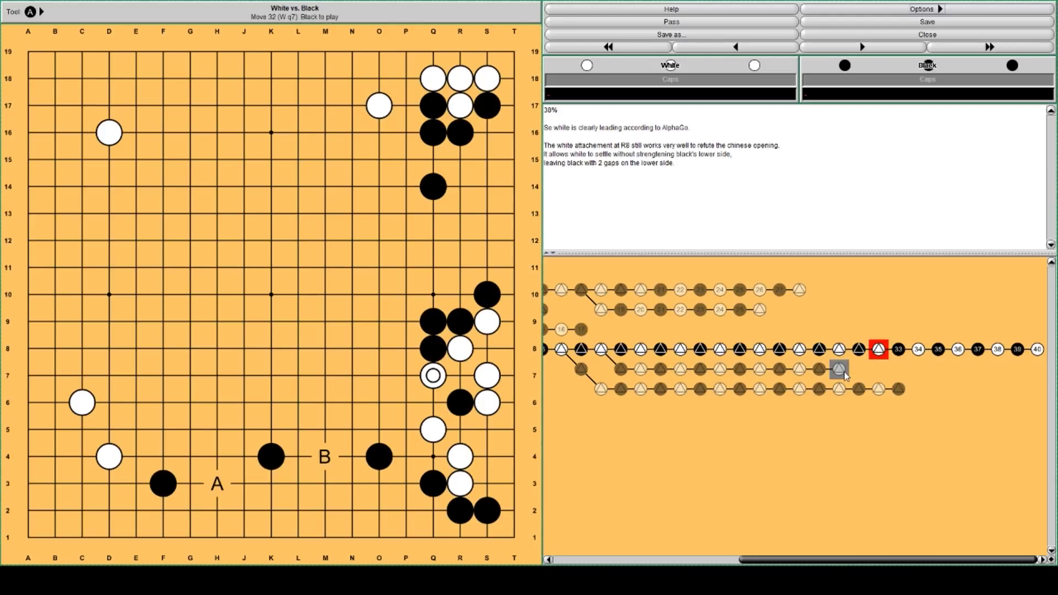
Step: View the end of the r2 variation, then return to move 19, Black O4 at 39%
click(839, 368)
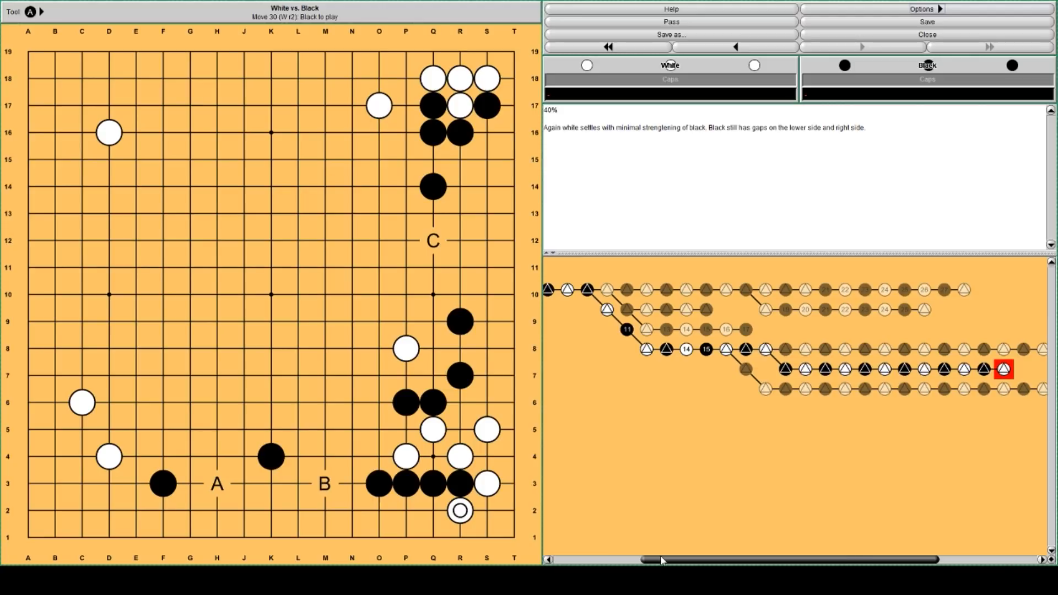
mouse_move(752, 412)
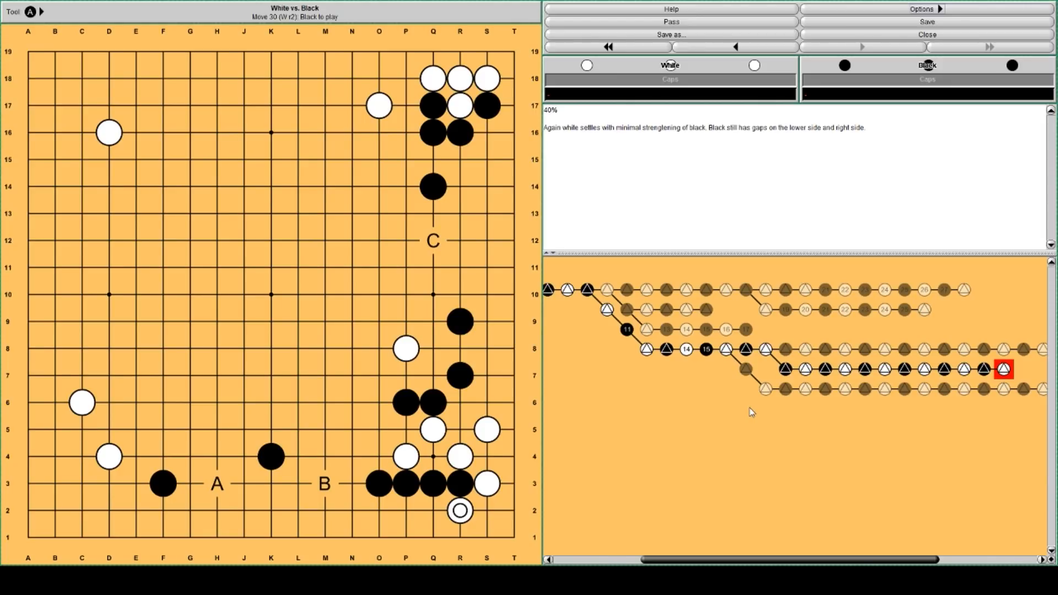
mouse_move(774, 411)
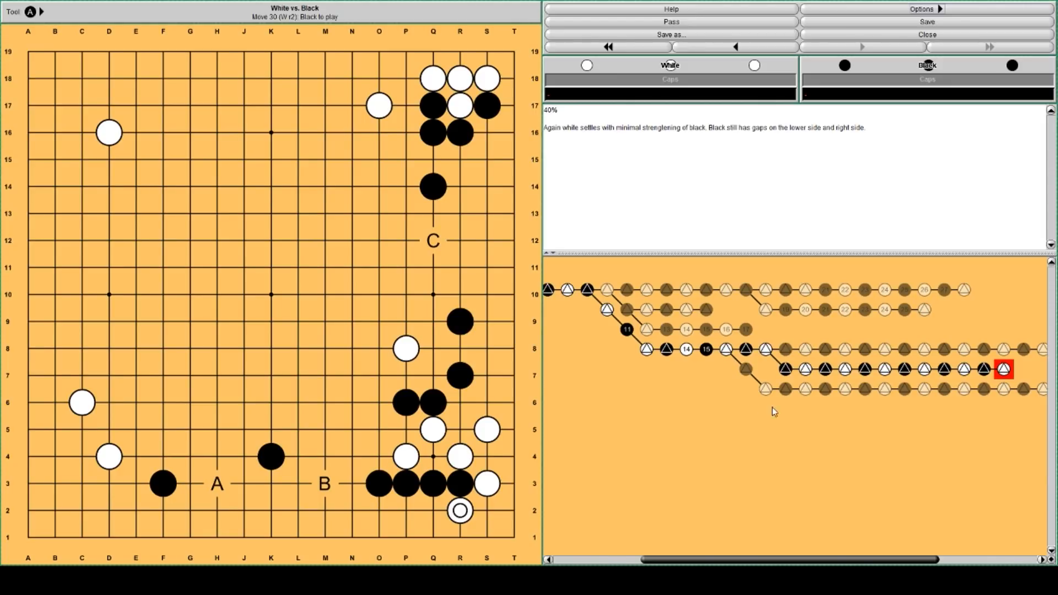
click(787, 369)
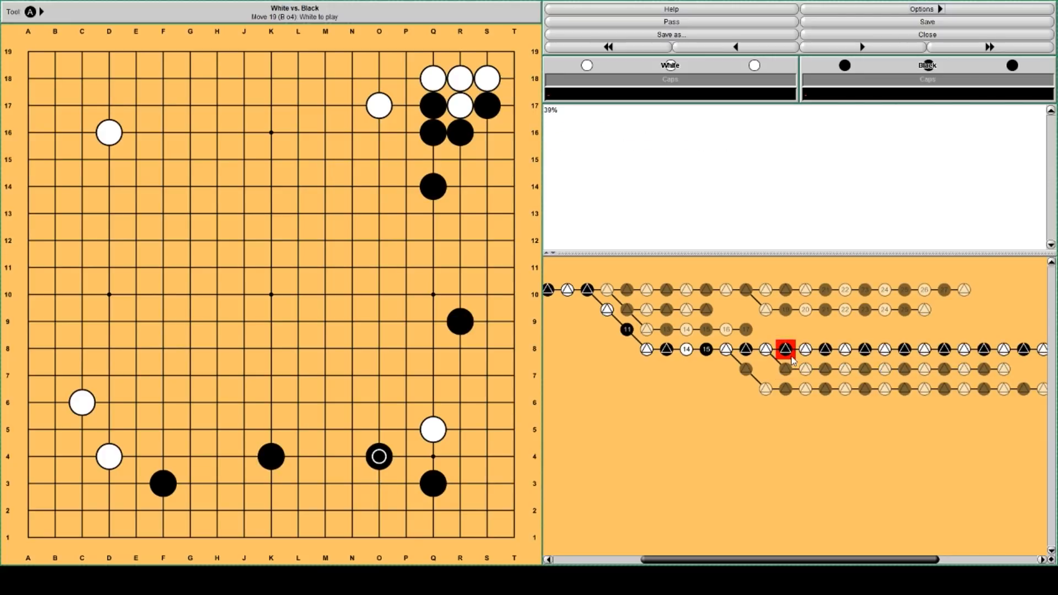
Step: Browse the move 17 m4 variation, then jump to move 30, White R2 at 40%
click(785, 370)
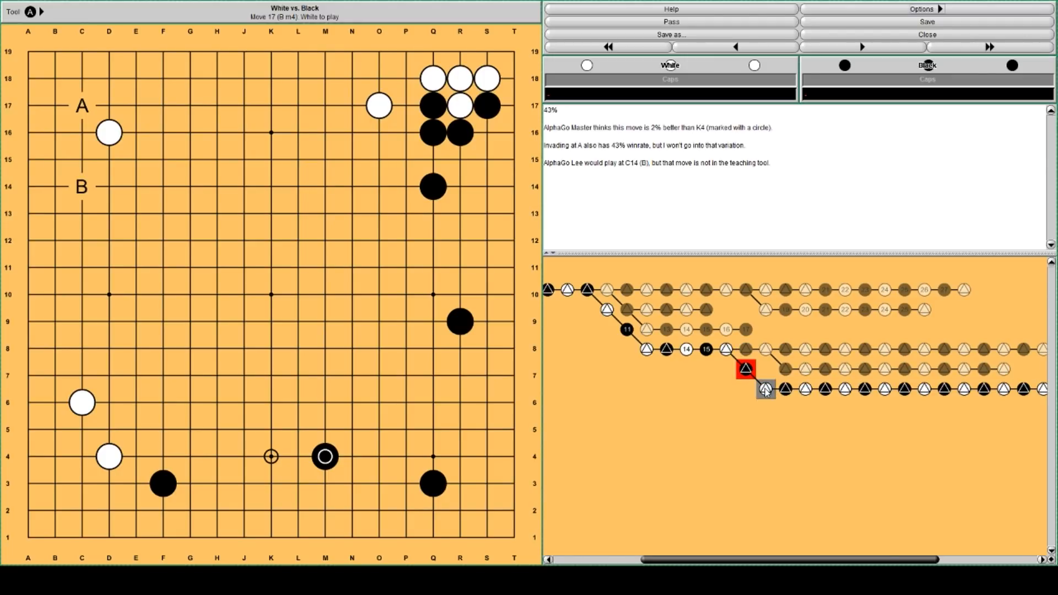
click(766, 389)
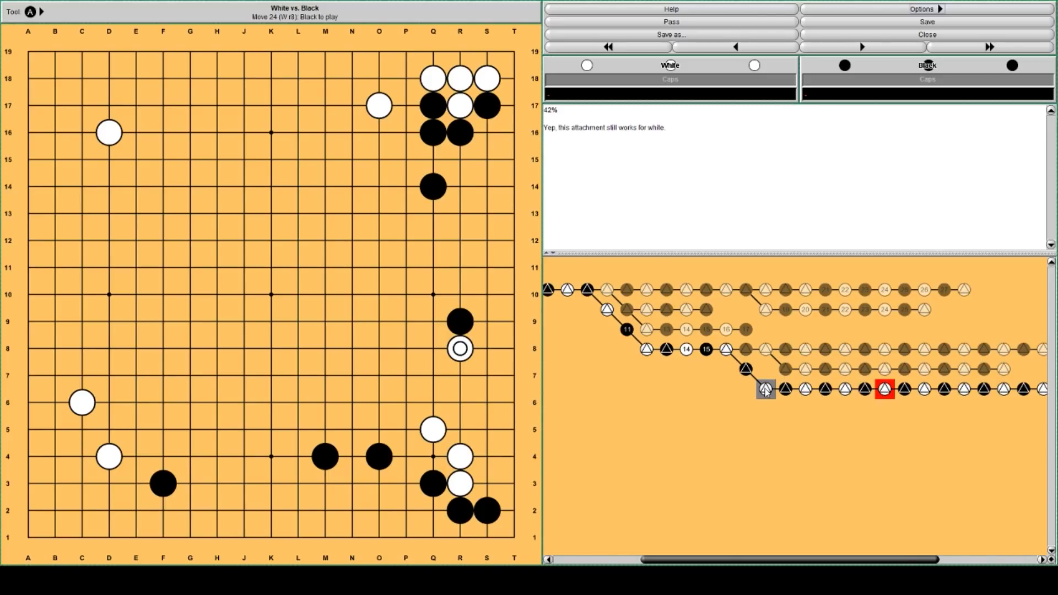
click(487, 348)
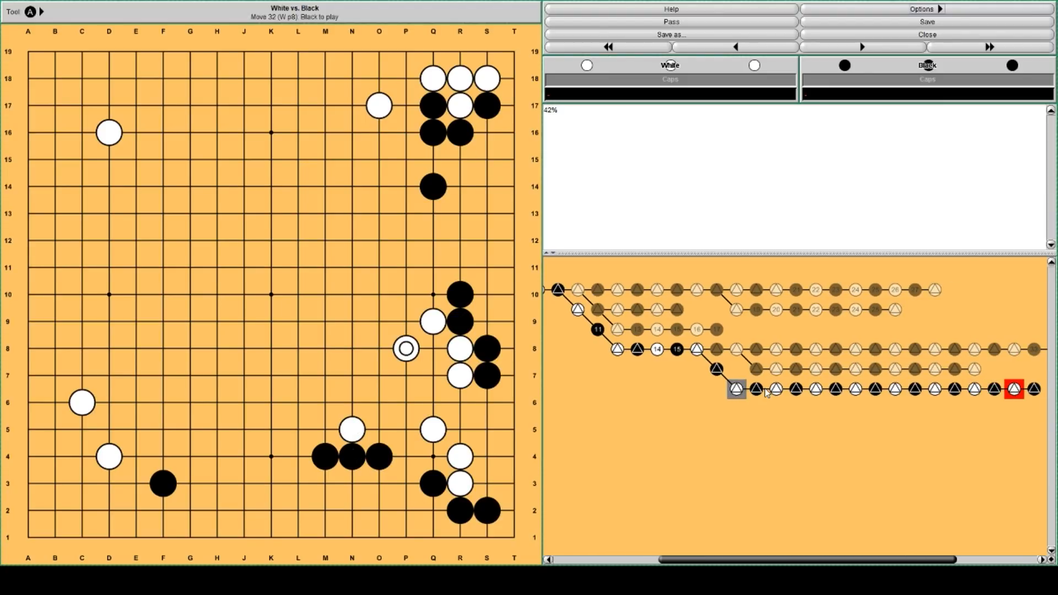
click(862, 46)
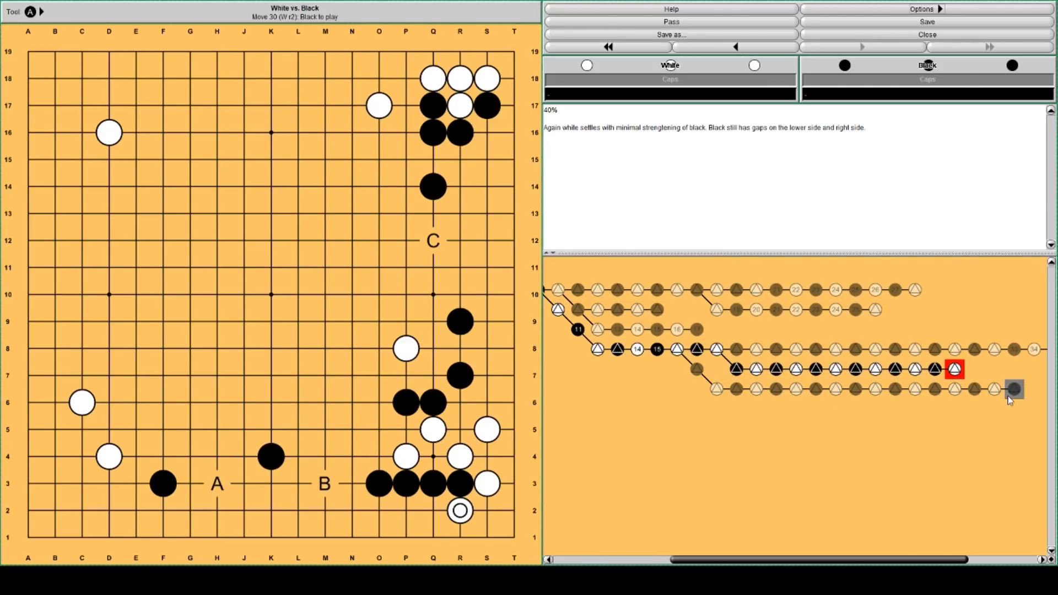
Step: Show move 33, Black P11, with the 42% best-result comment marking gap A
click(1013, 390)
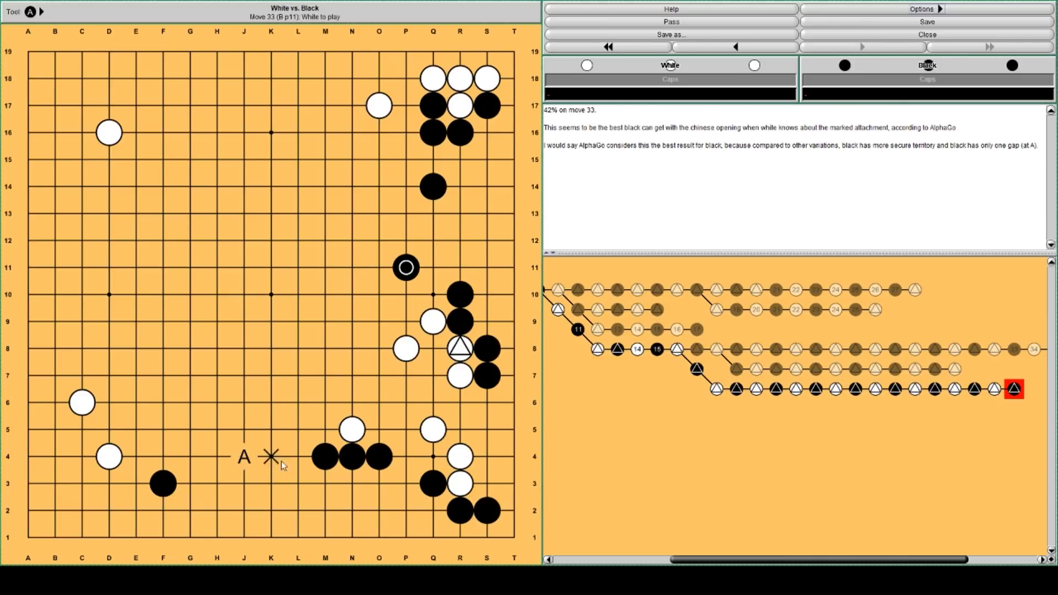
mouse_move(487, 214)
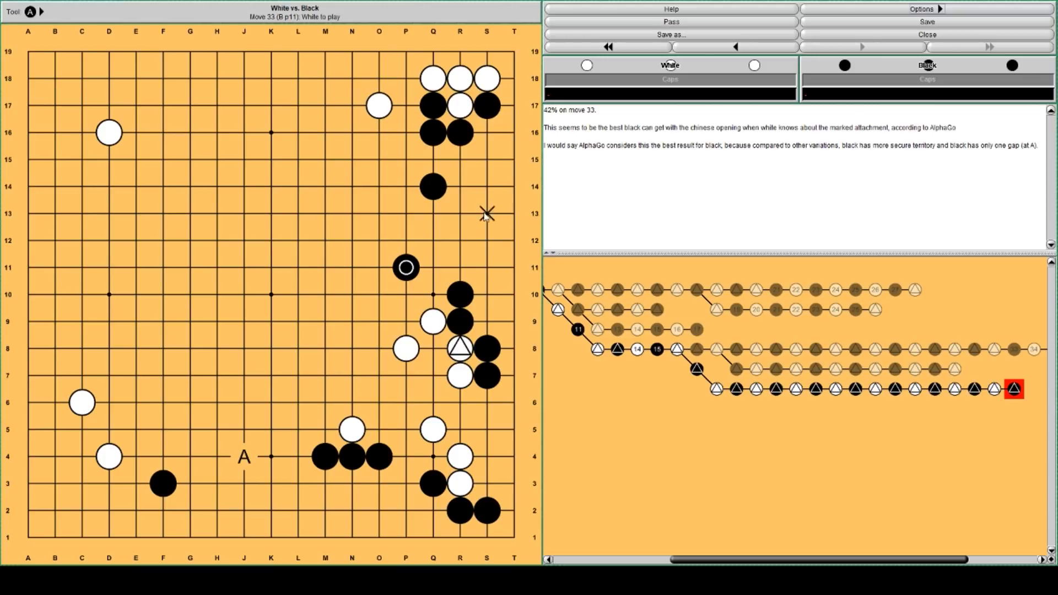
mouse_move(487, 322)
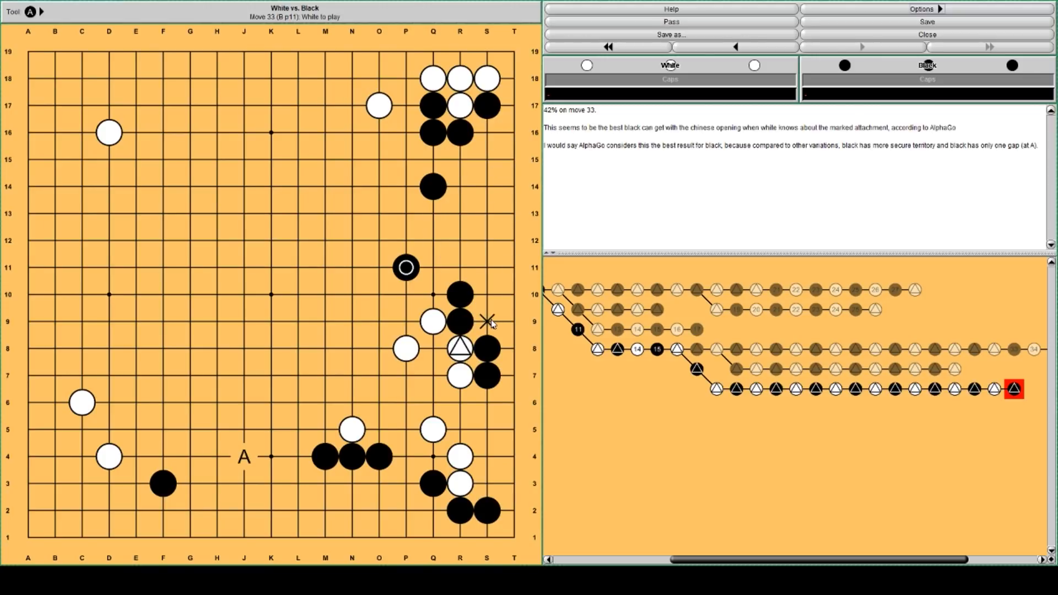
mouse_move(486, 376)
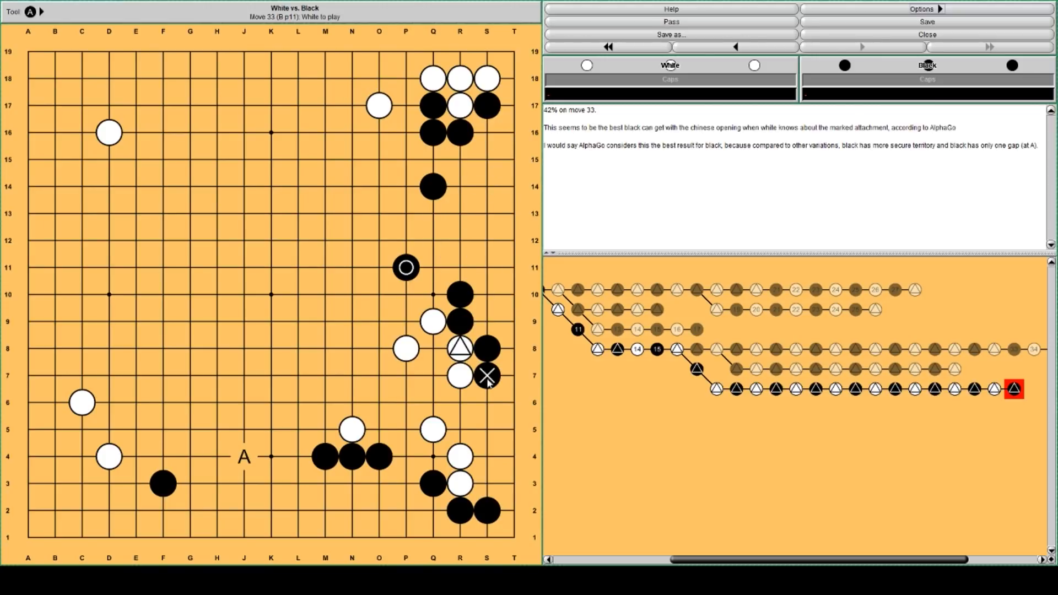
mouse_move(514, 539)
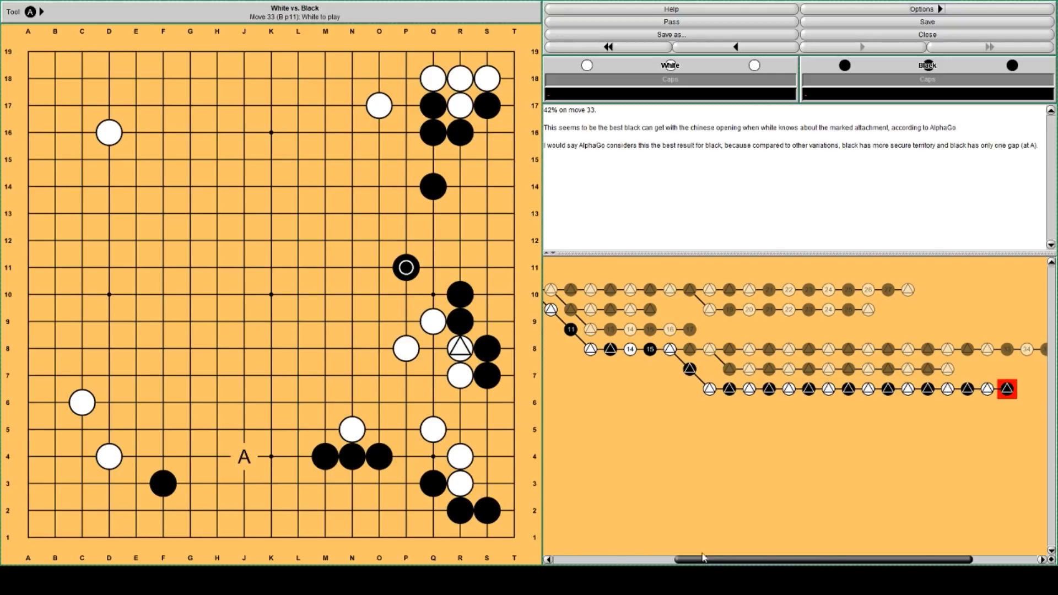
mouse_move(687, 500)
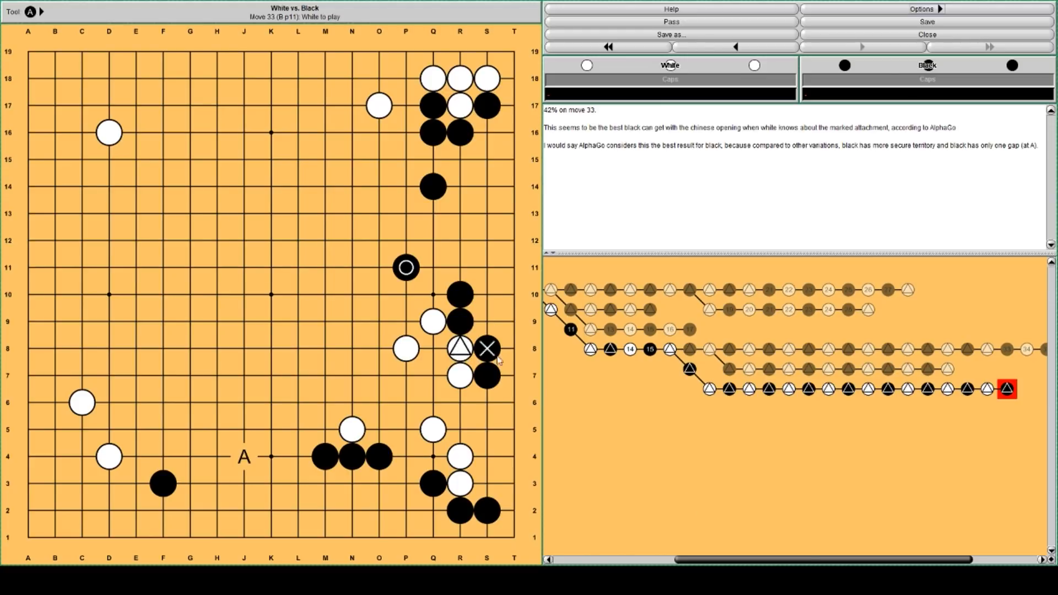
mouse_move(645, 454)
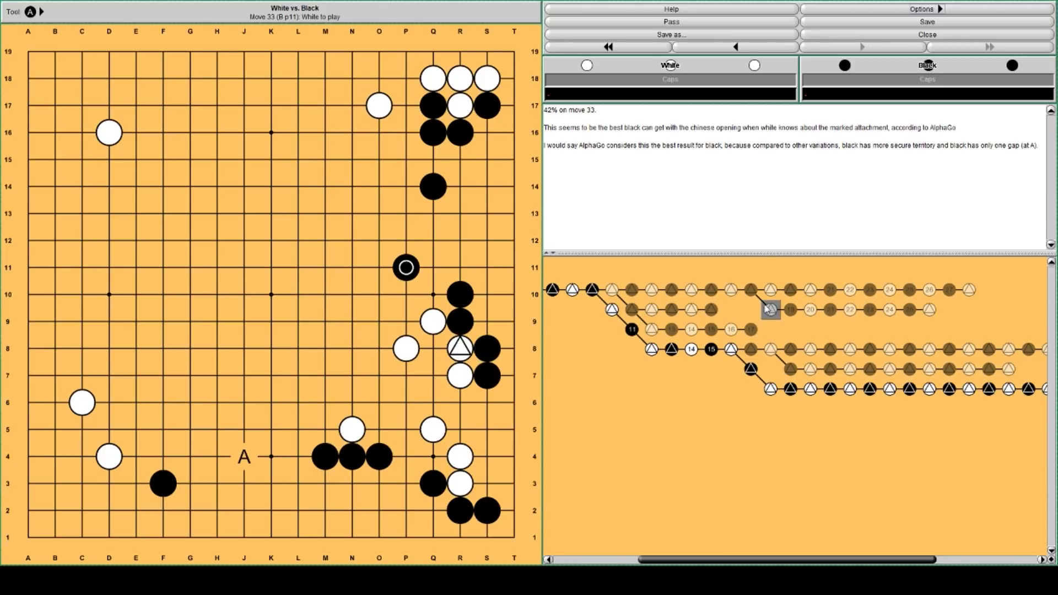
click(750, 290)
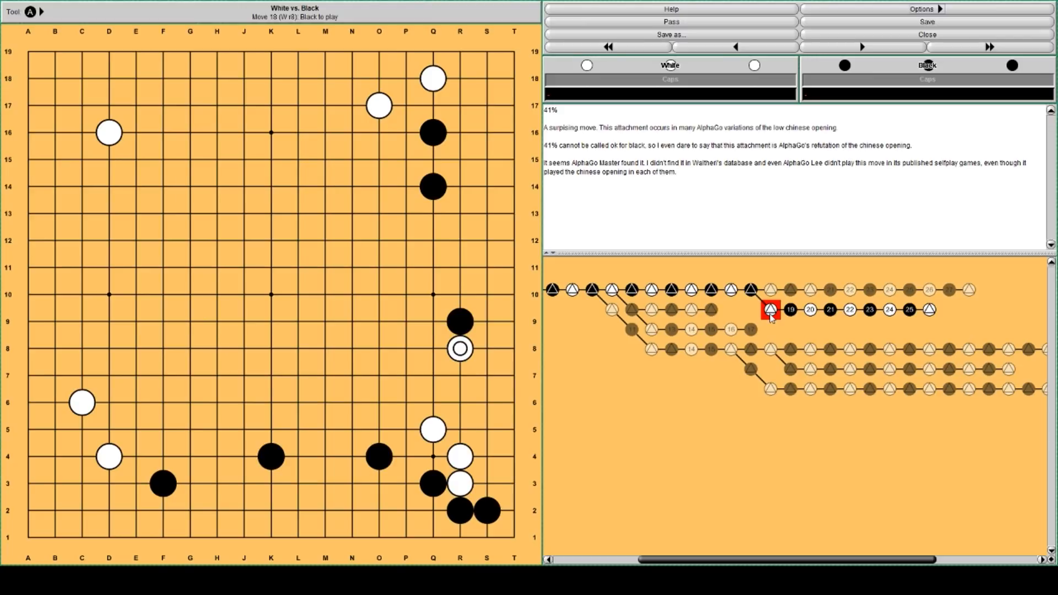
mouse_move(770, 349)
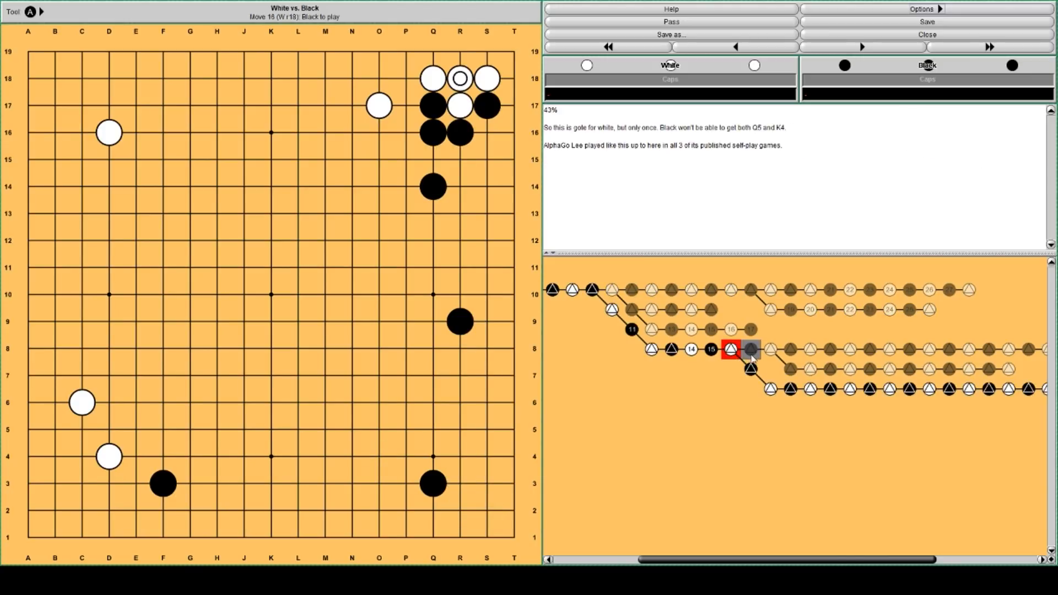
click(863, 46)
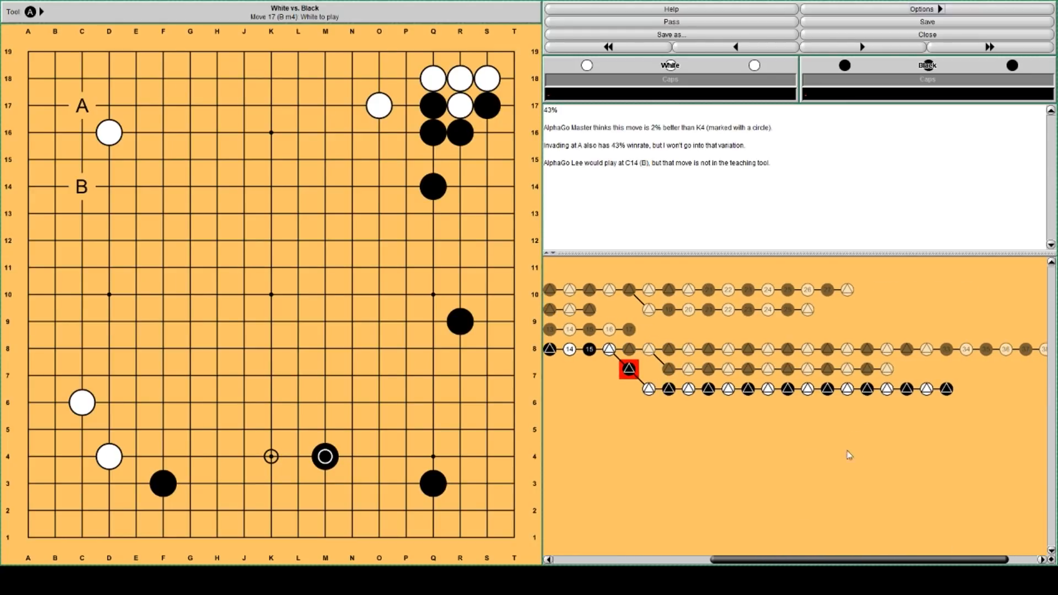
mouse_move(945, 390)
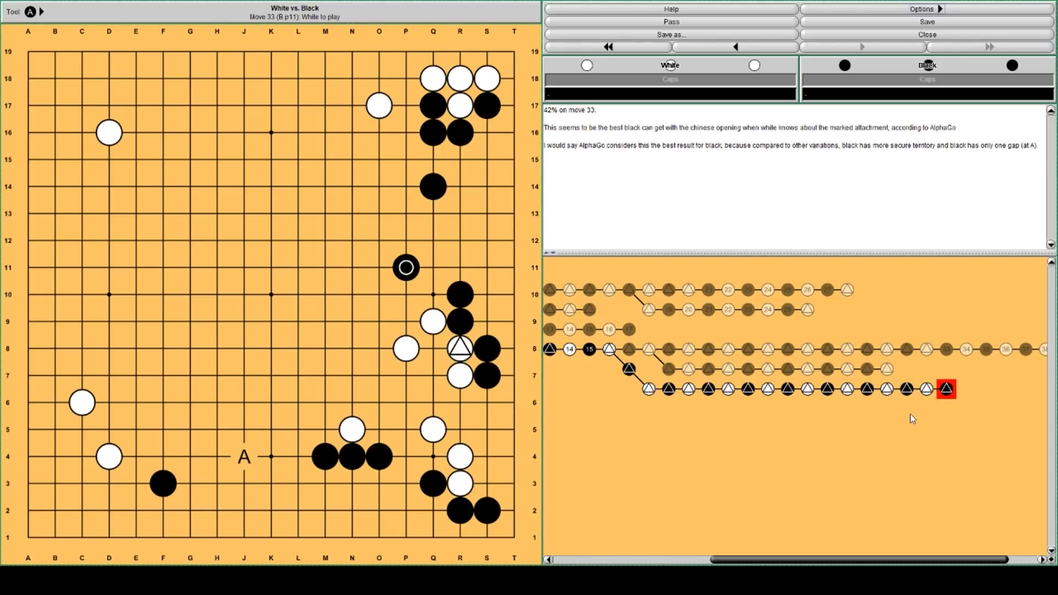
mouse_move(902, 439)
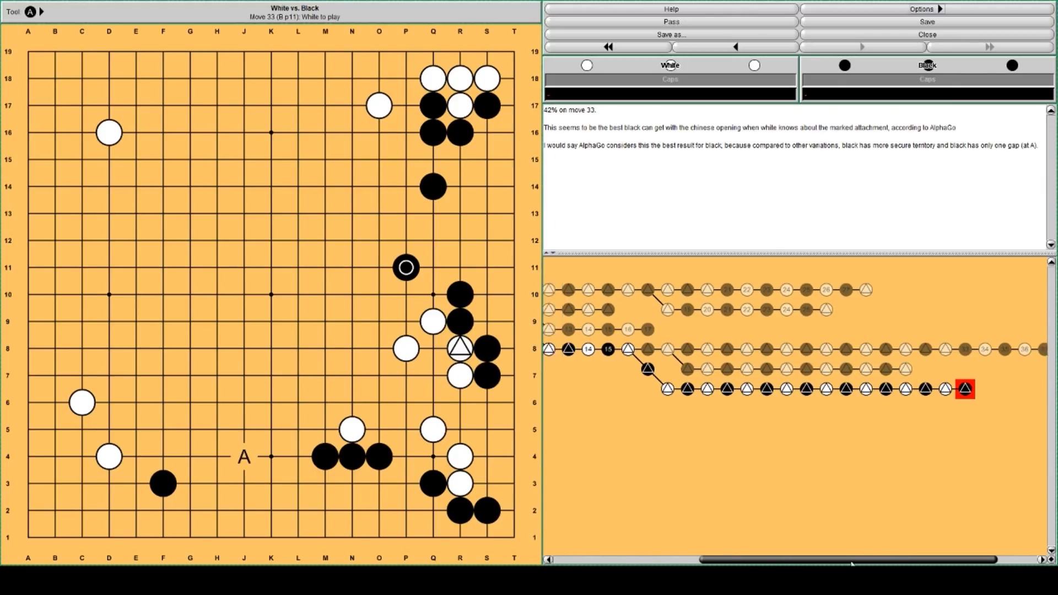
scroll(left, 3)
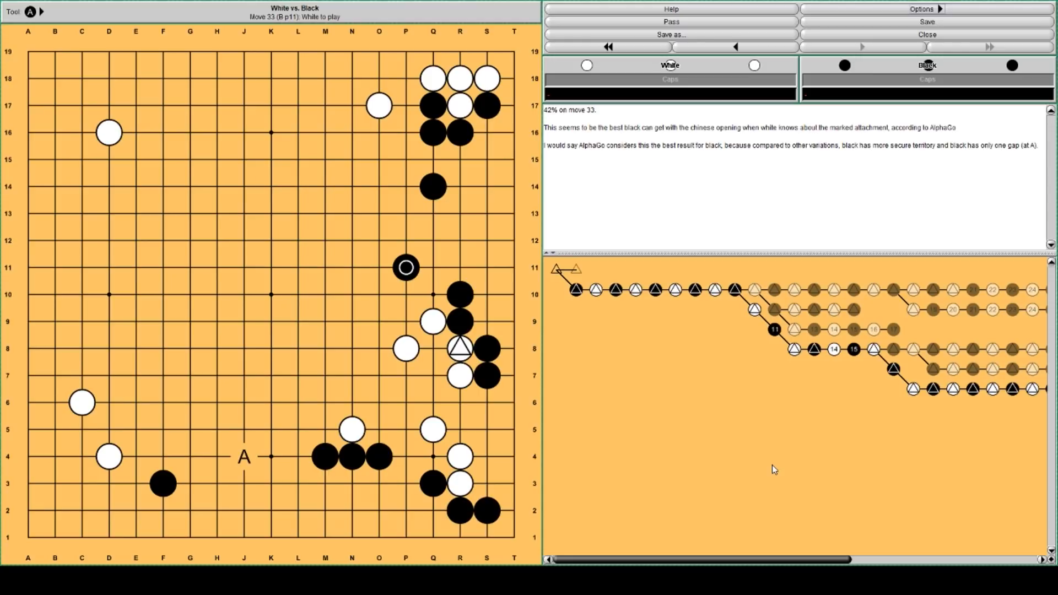